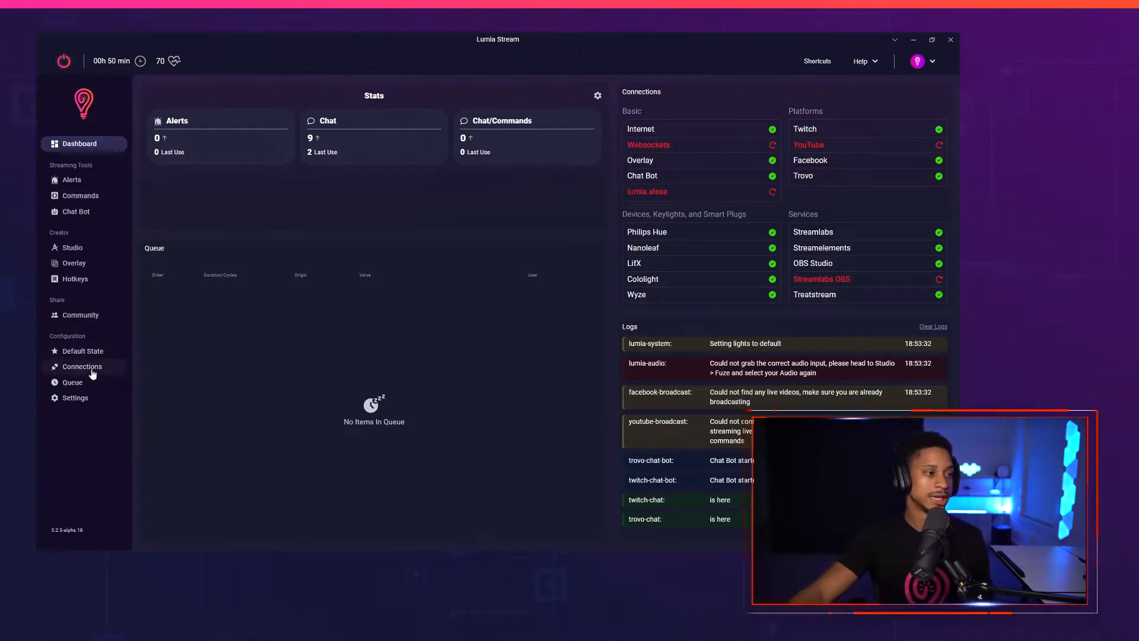
Add Pulsoid as a streaming service connection and dismiss its sign-in window
left_click(82, 366)
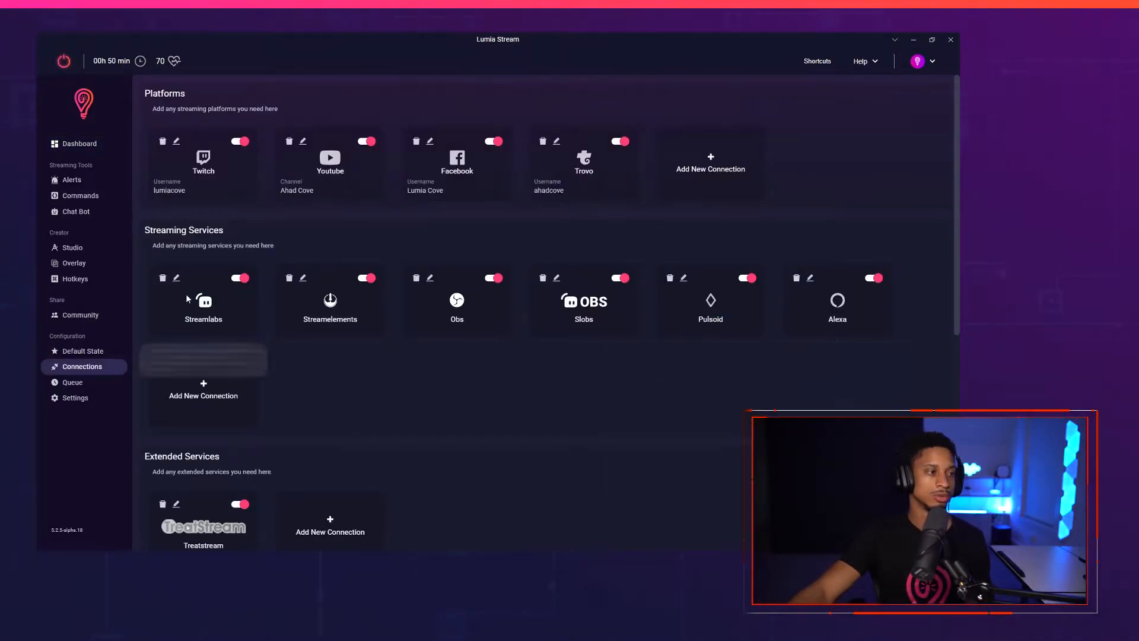
left_click(203, 395)
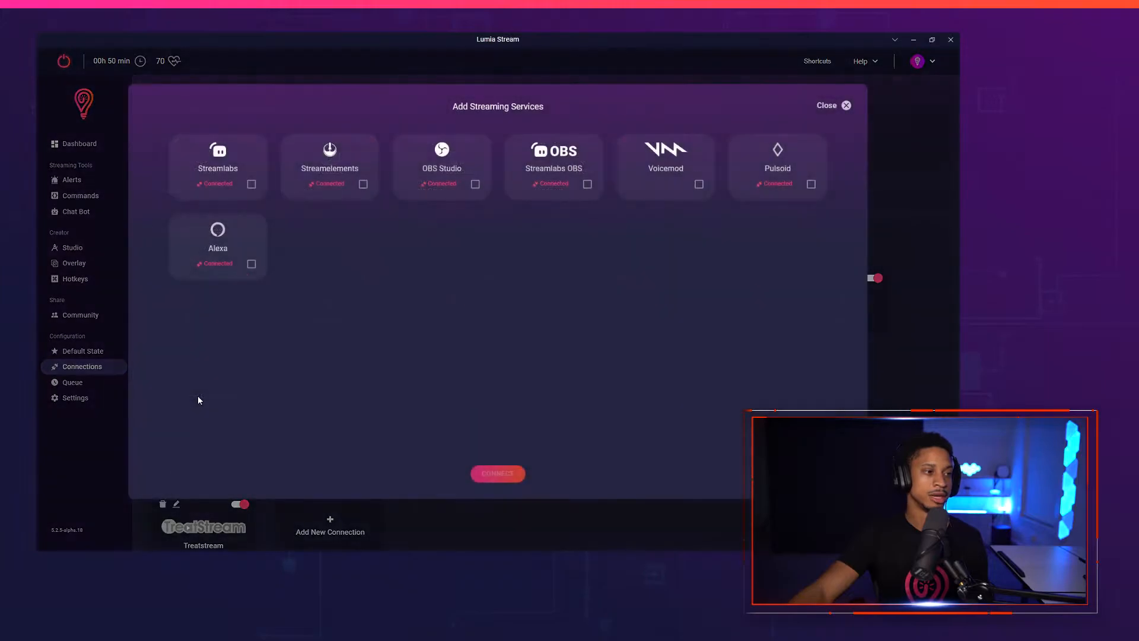
left_click(811, 184)
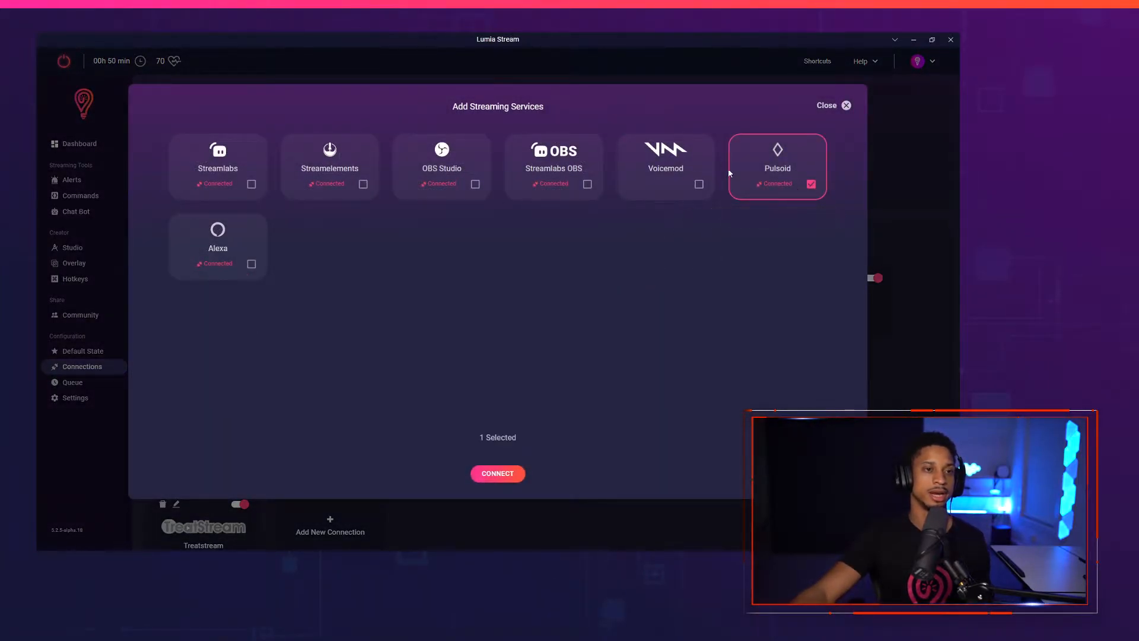
left_click(497, 473)
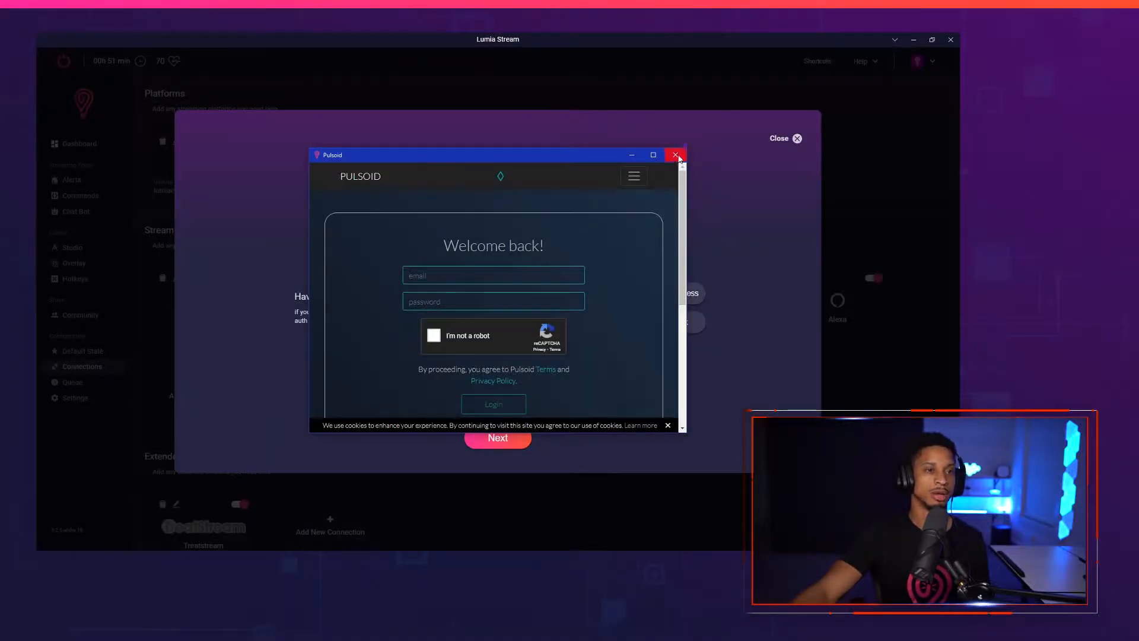
left_click(675, 155)
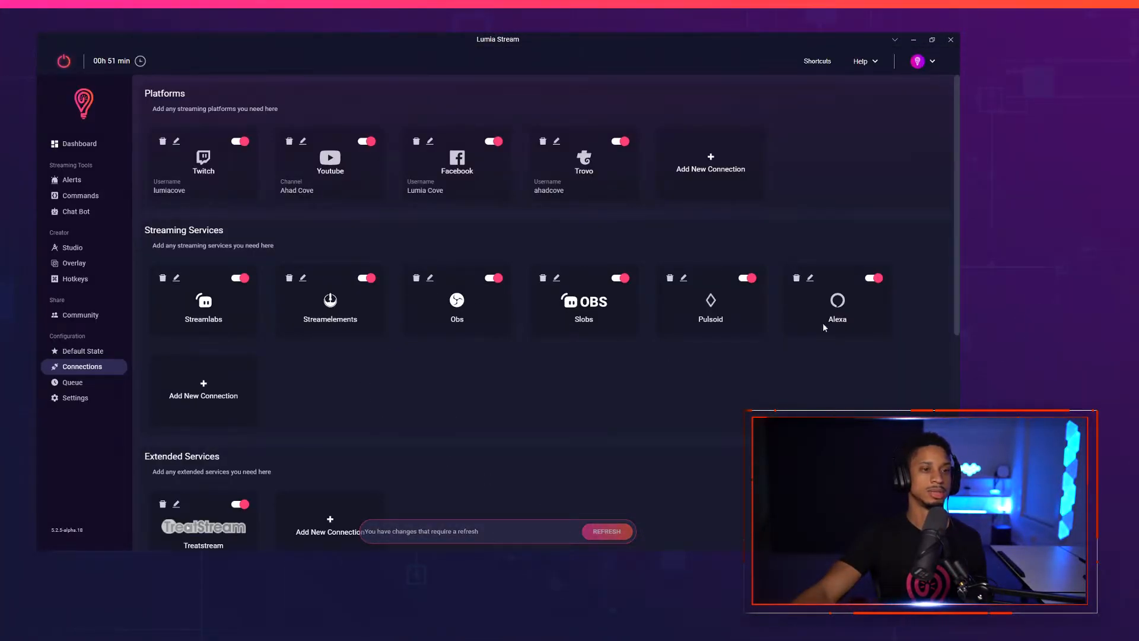
Refresh the connections, then bring up the heart-rate Activity Monitor alerts
left_click(606, 532)
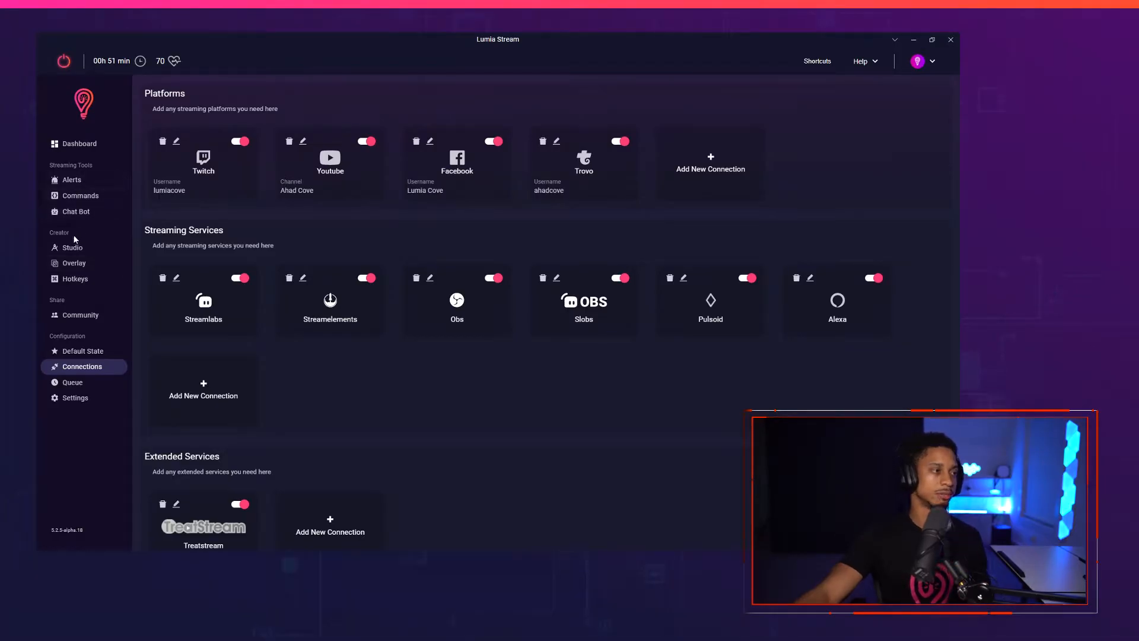
left_click(71, 179)
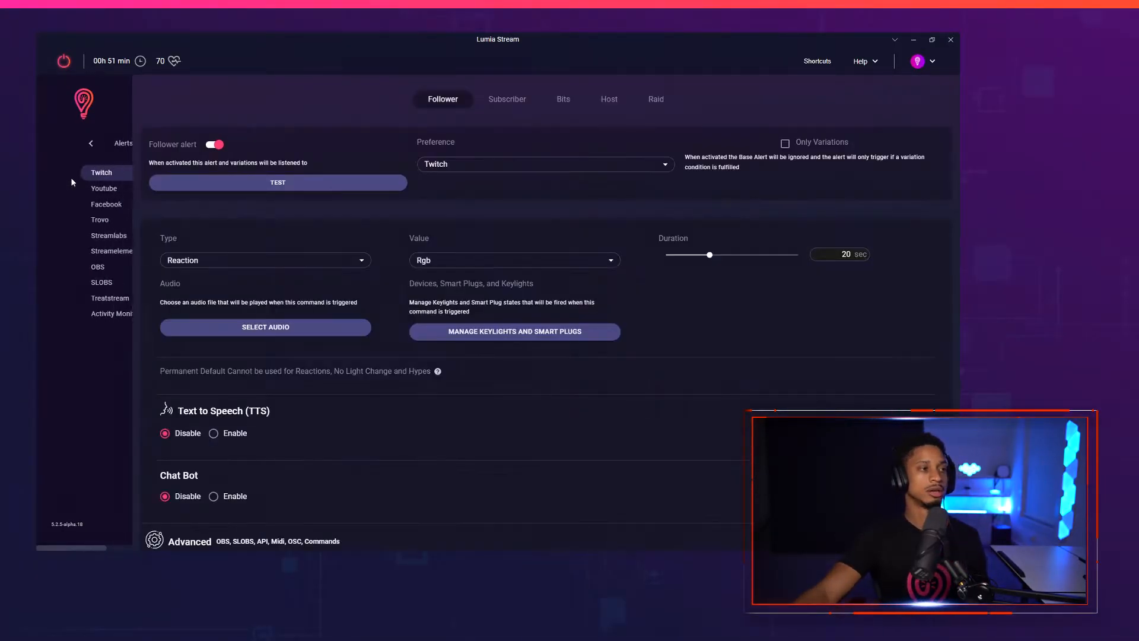
left_click(76, 313)
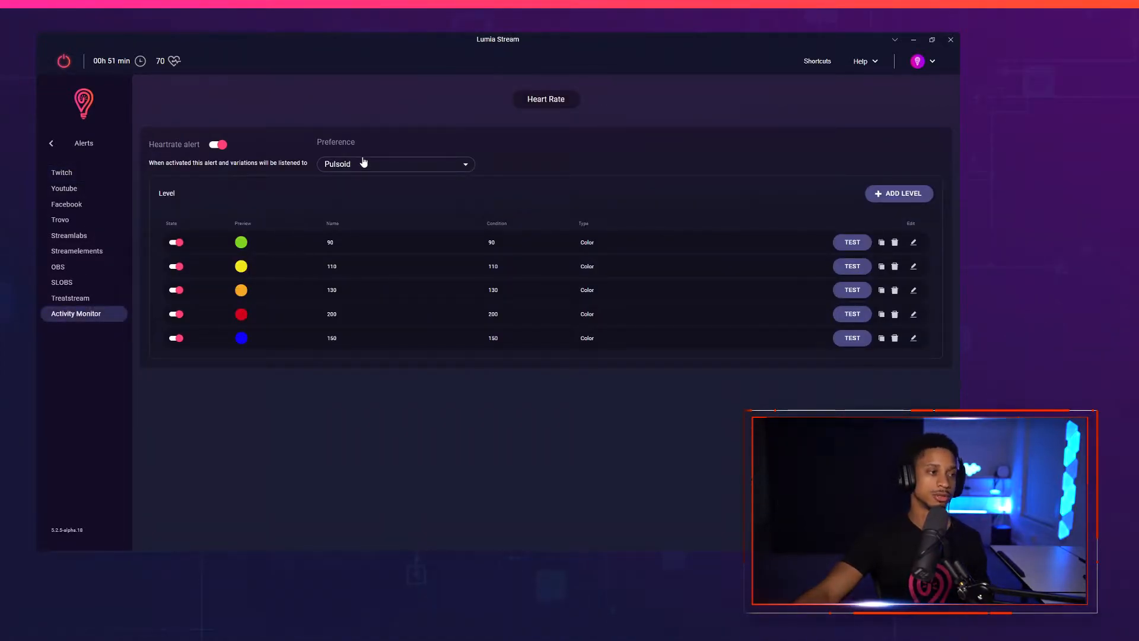
mouse_move(745, 340)
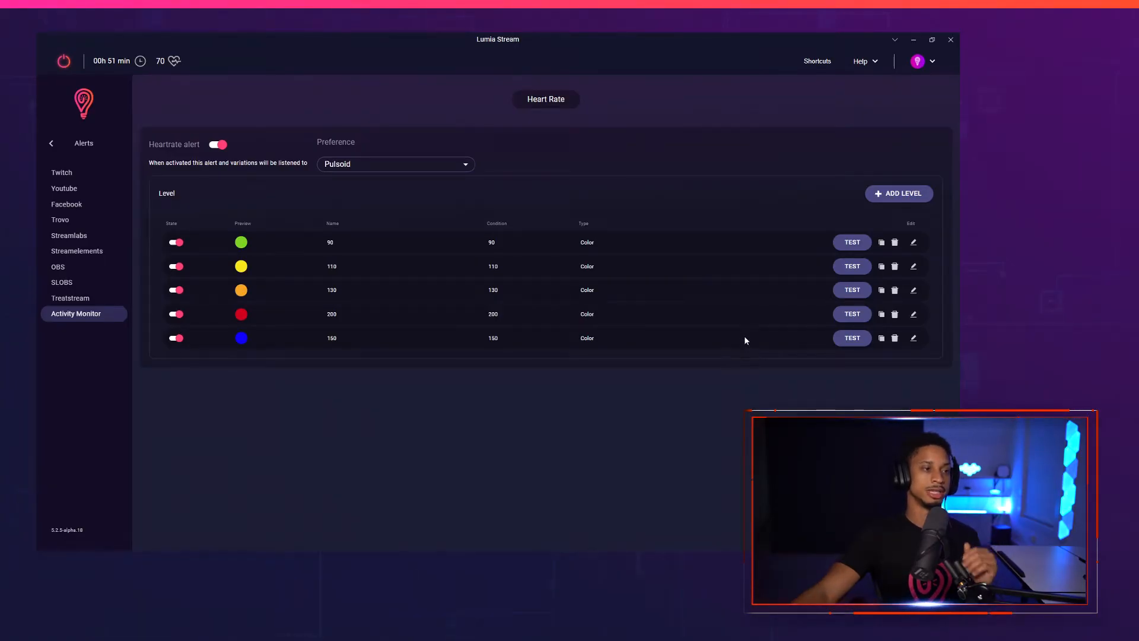
mouse_move(479, 276)
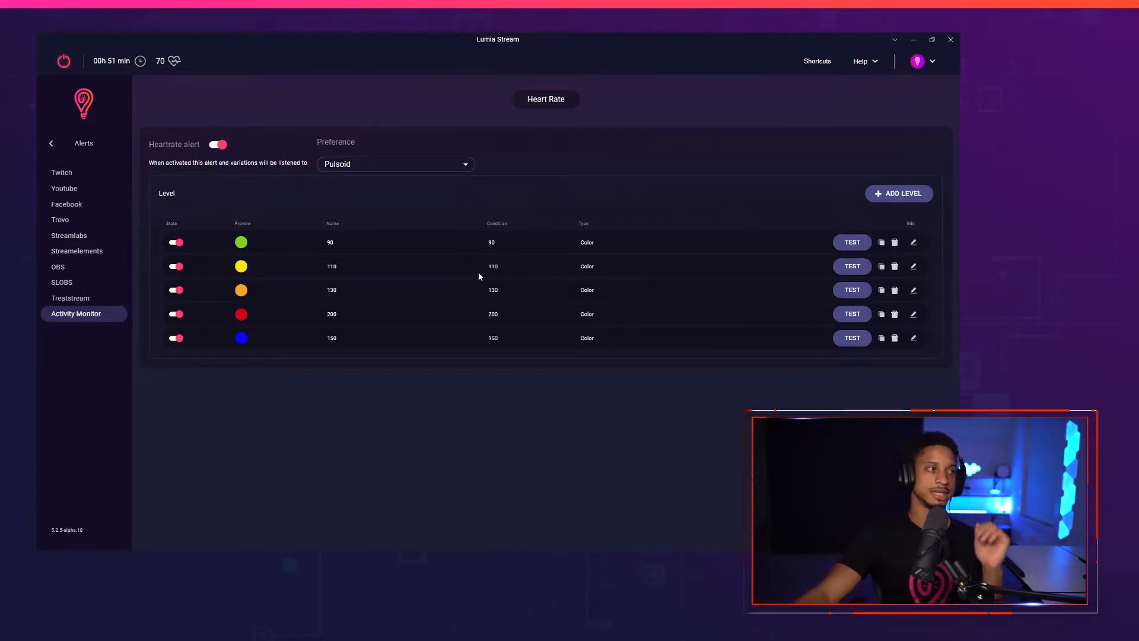
mouse_move(914, 242)
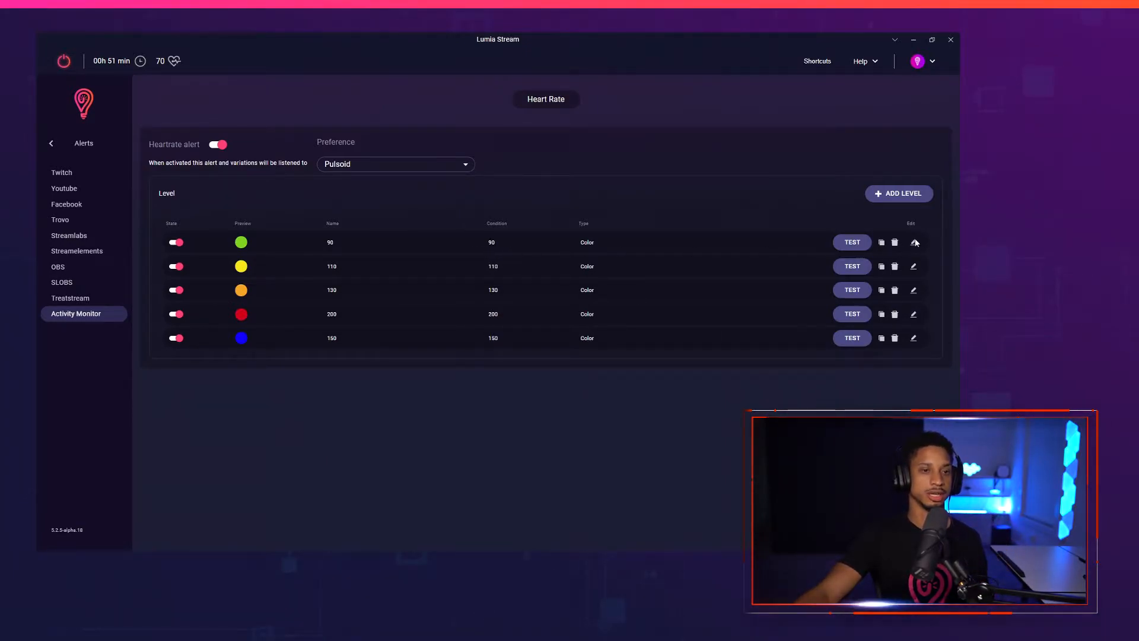
Review the heart-rate levels and delete the 150 level
left_click(914, 242)
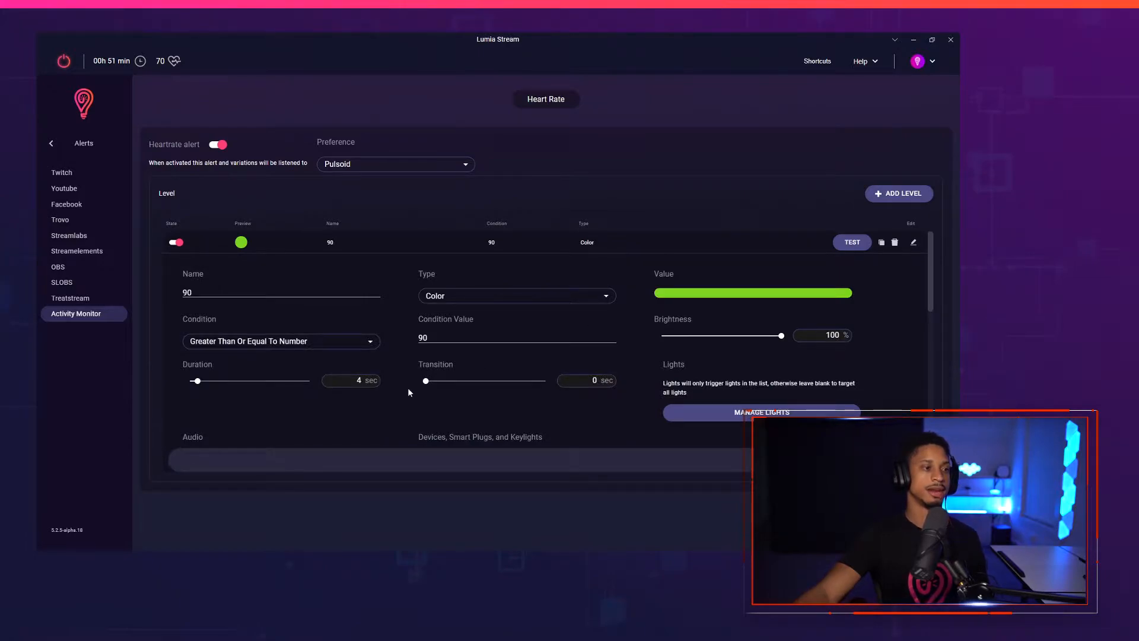
scroll("down", 3)
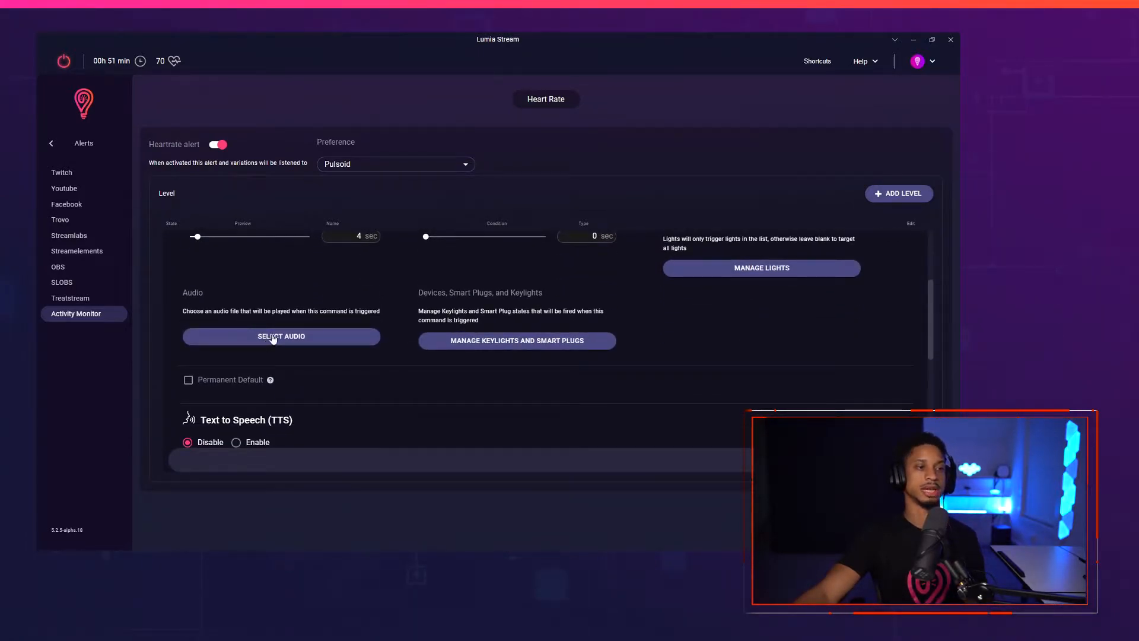
mouse_move(494, 347)
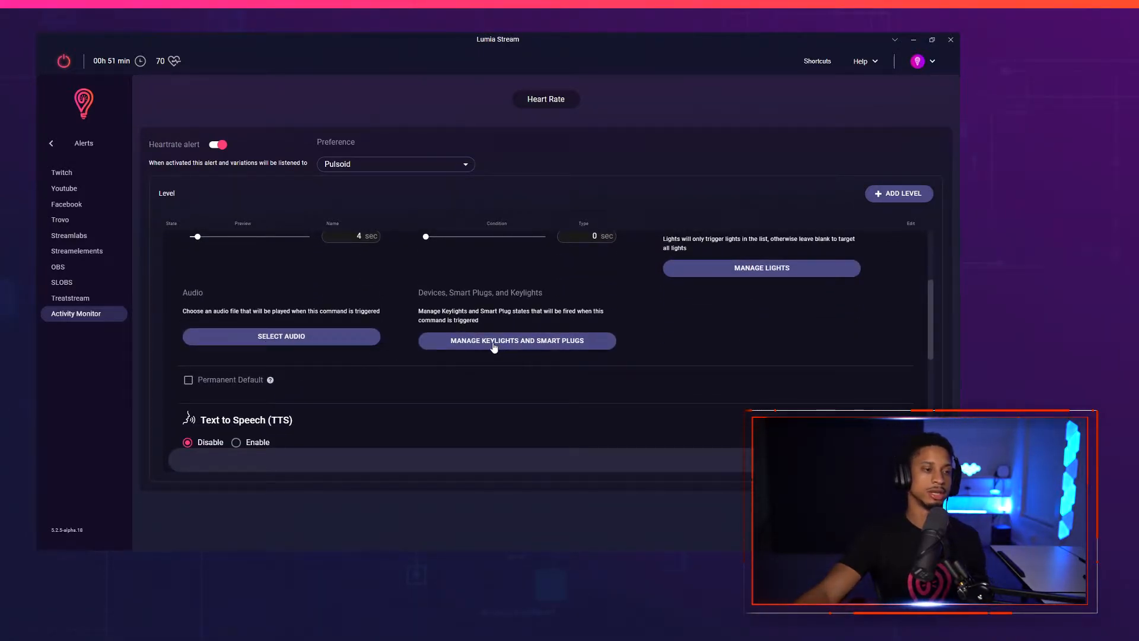
scroll("down", 3)
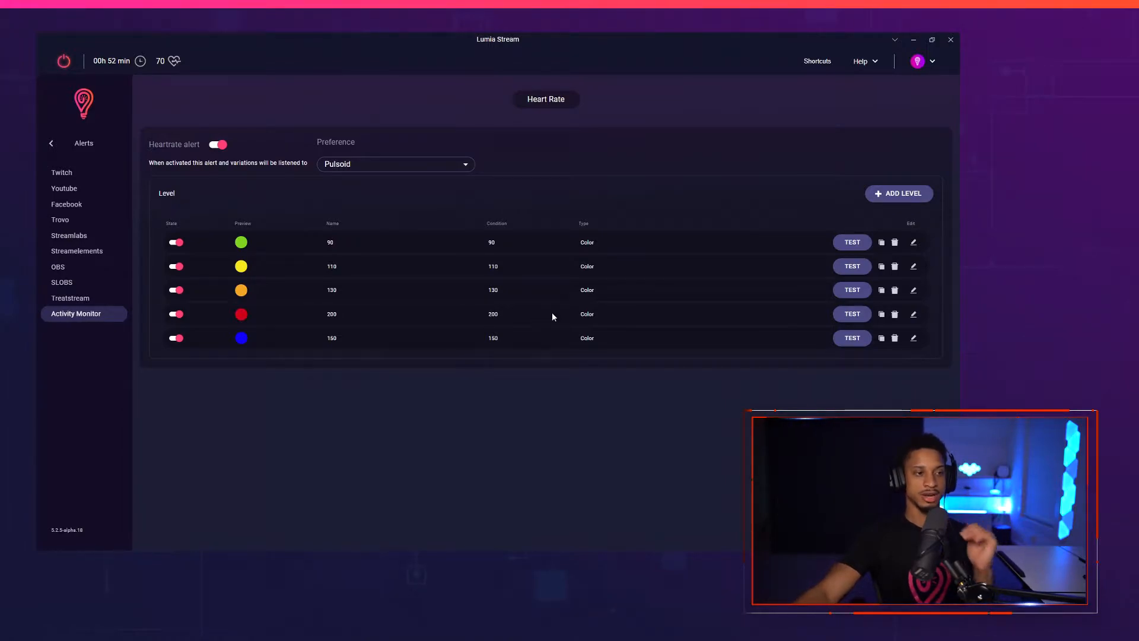
mouse_move(733, 270)
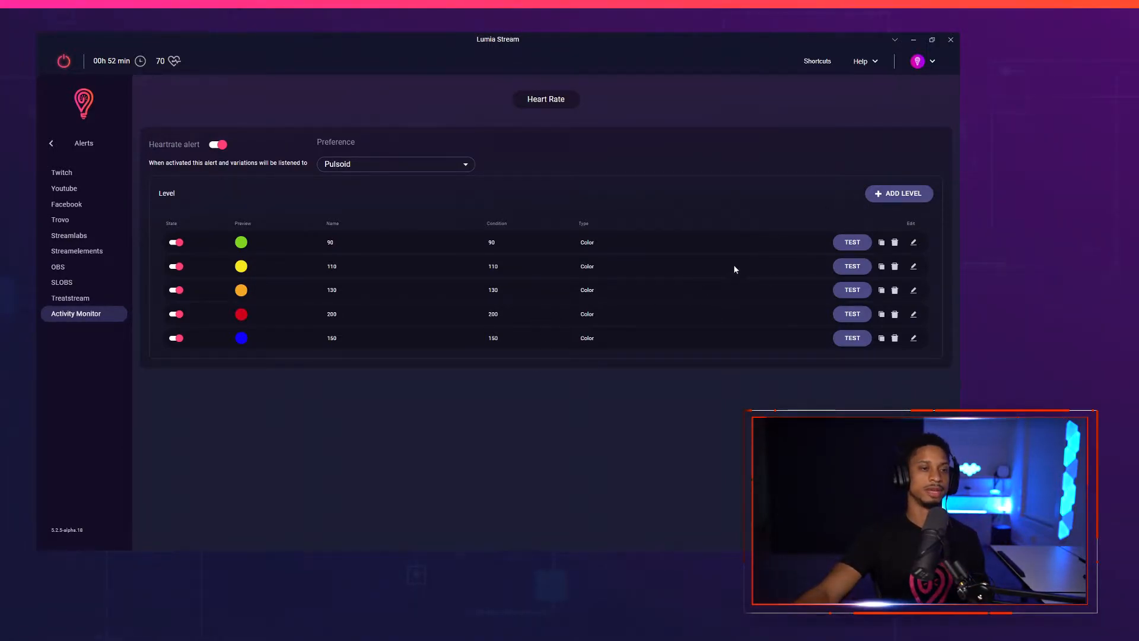
left_click(895, 339)
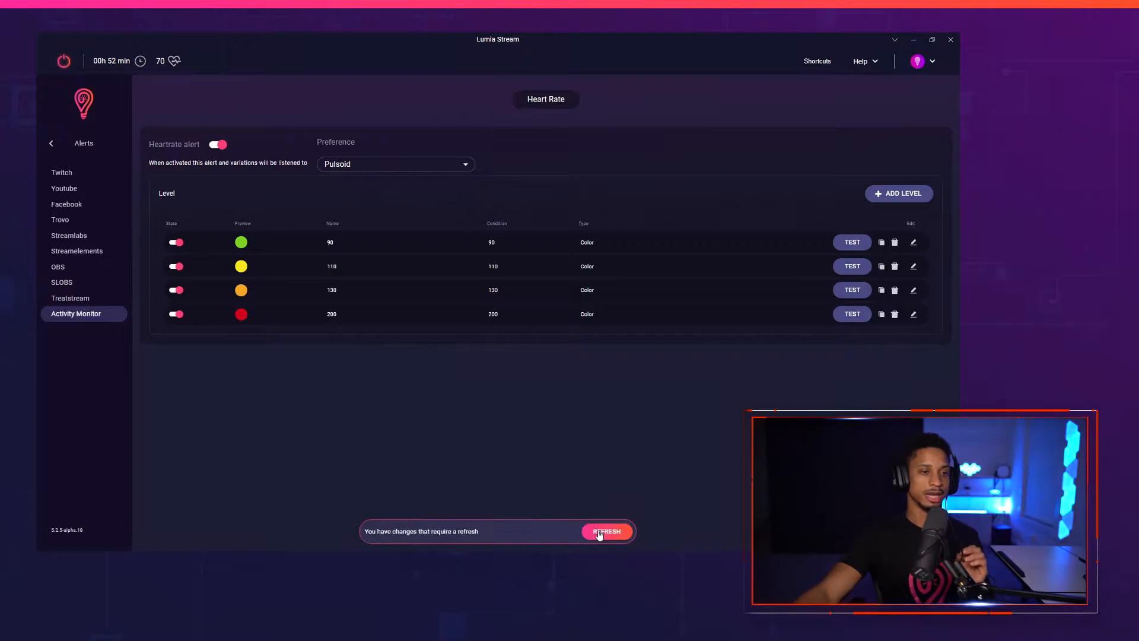
Add a heart-rate level 150 with a Greater Than Or Equal To 150 condition in green, then refresh
left_click(898, 193)
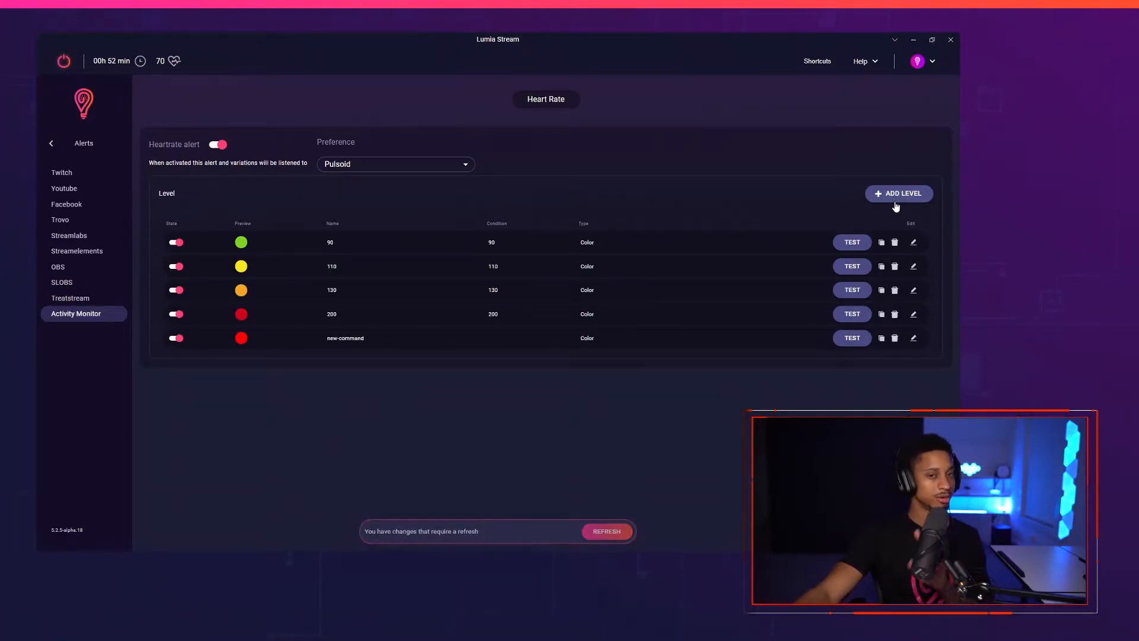
mouse_move(921, 331)
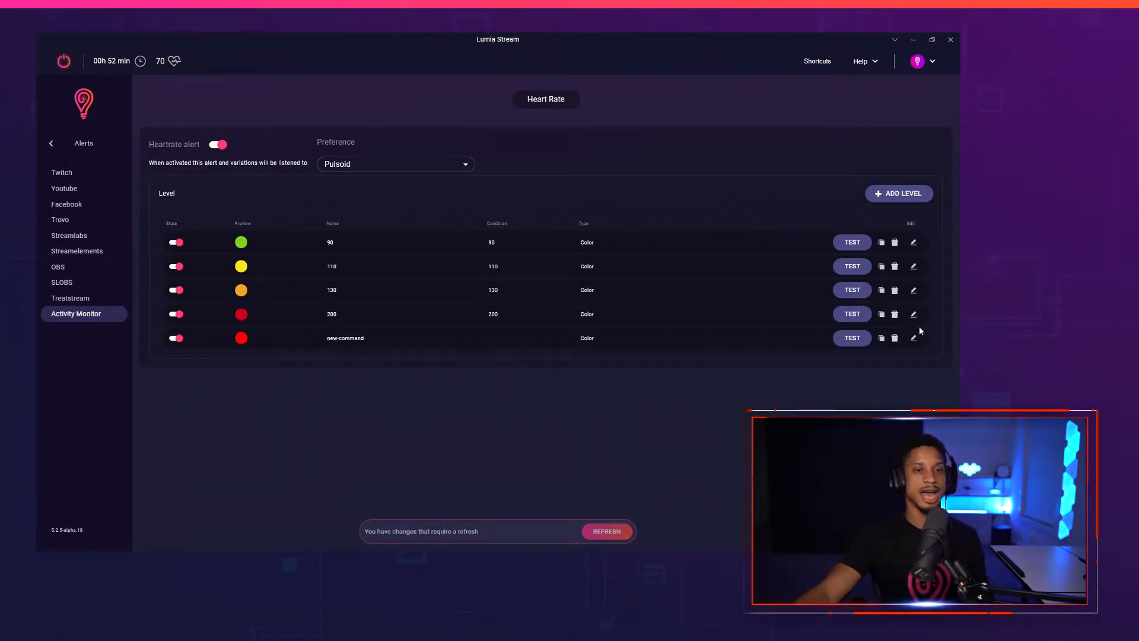
left_click(914, 338)
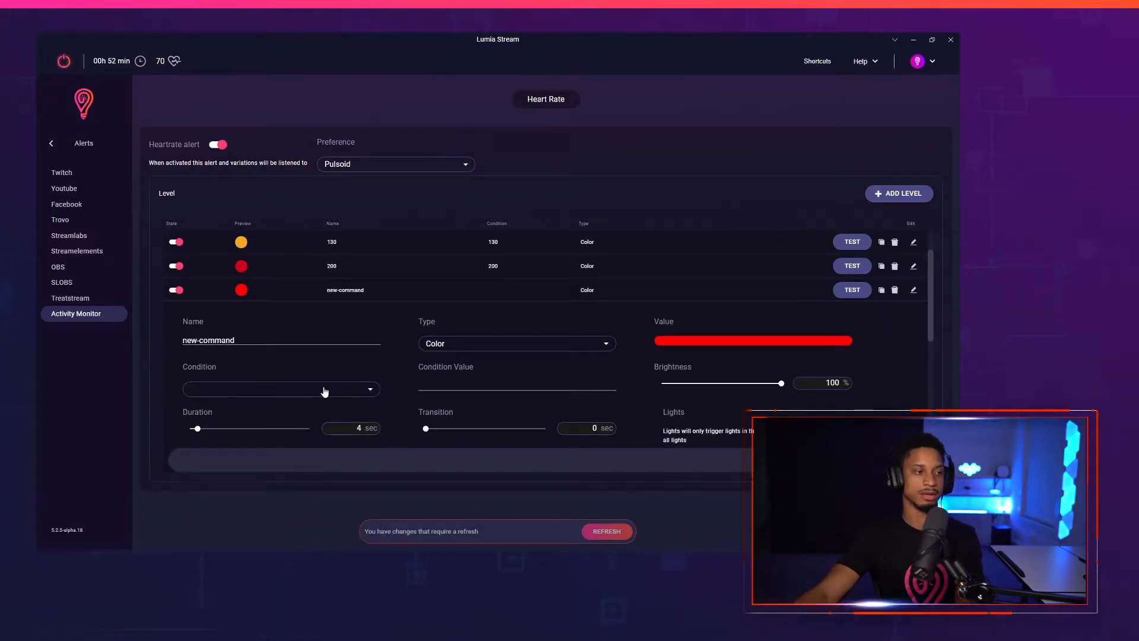
left_click(280, 389)
type("150")
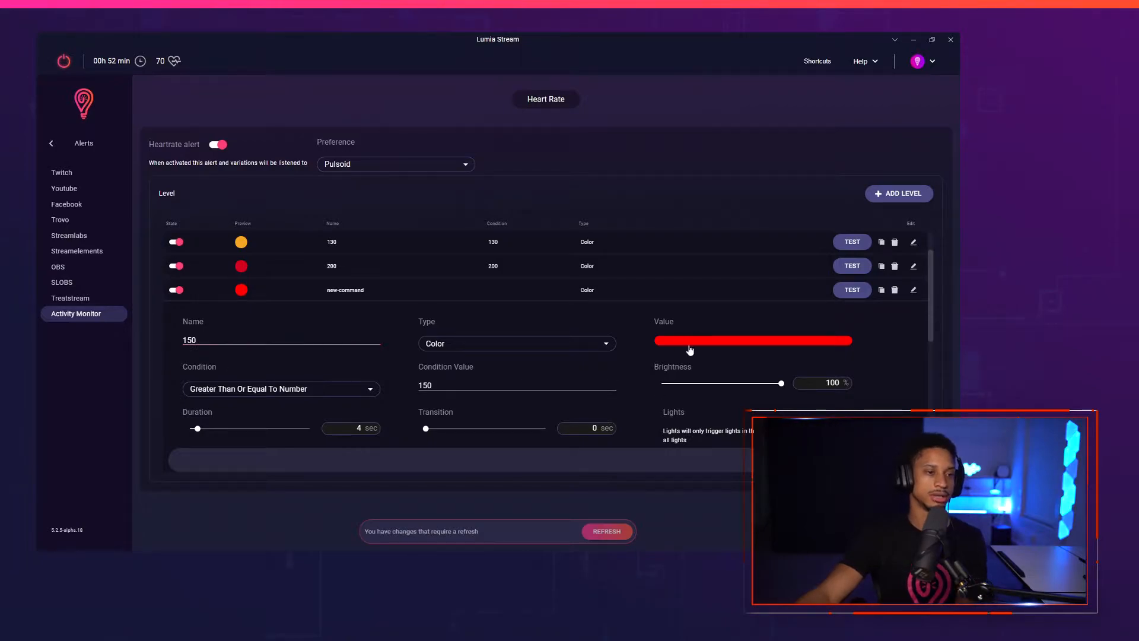
left_click(753, 341)
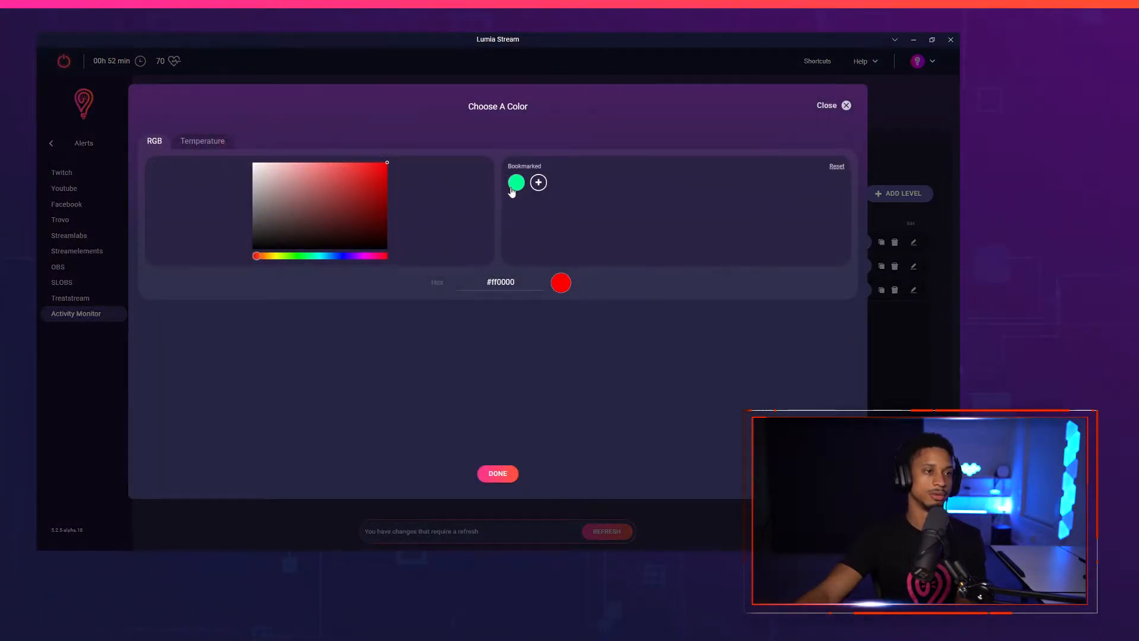
left_click(497, 474)
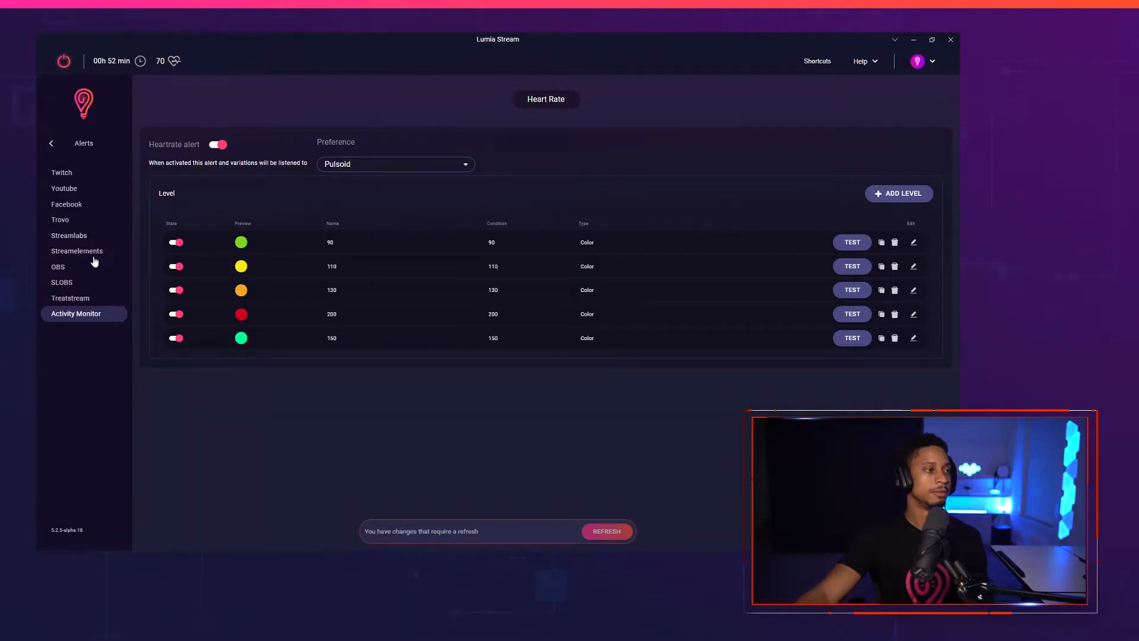
left_click(606, 531)
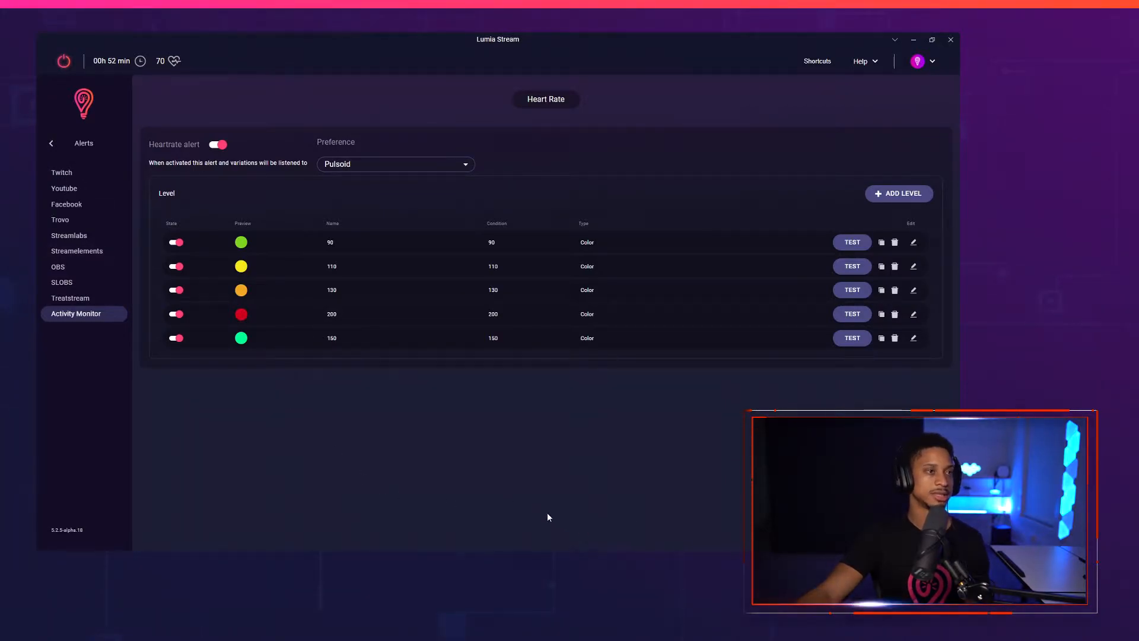
Check the BPM Sync scene, then set BPM Sync as the default light state
left_click(79, 144)
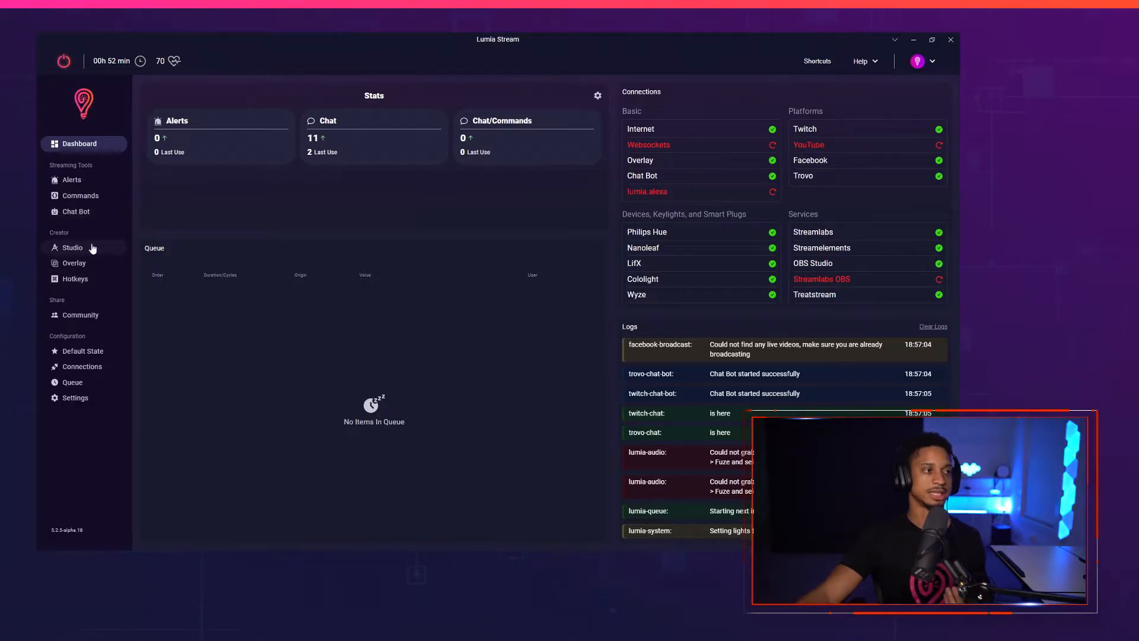
left_click(72, 247)
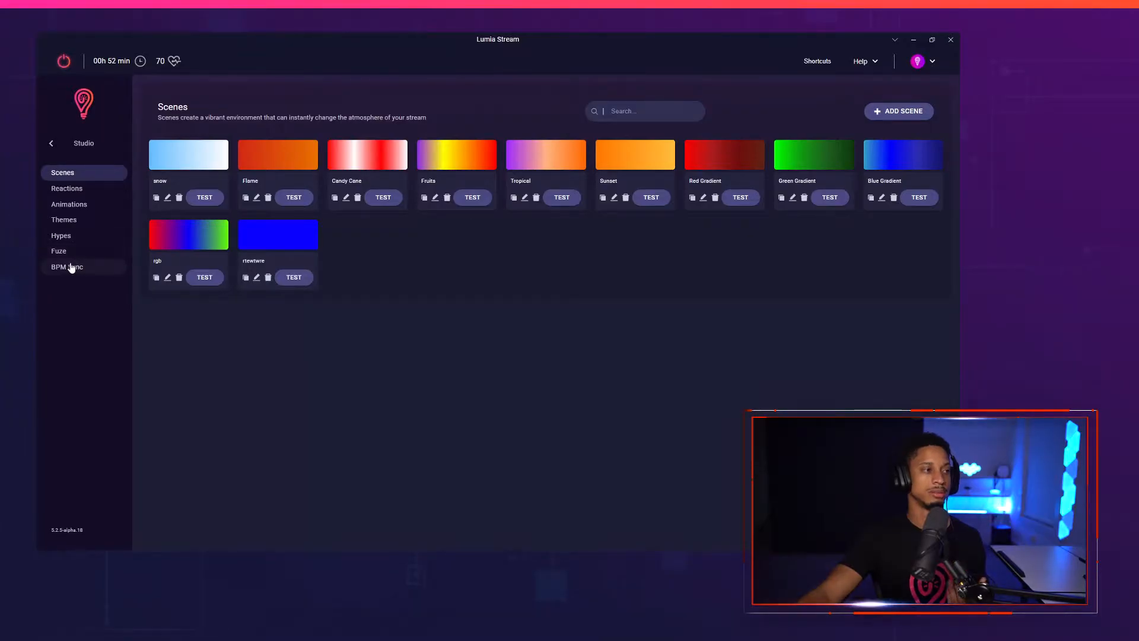
left_click(66, 267)
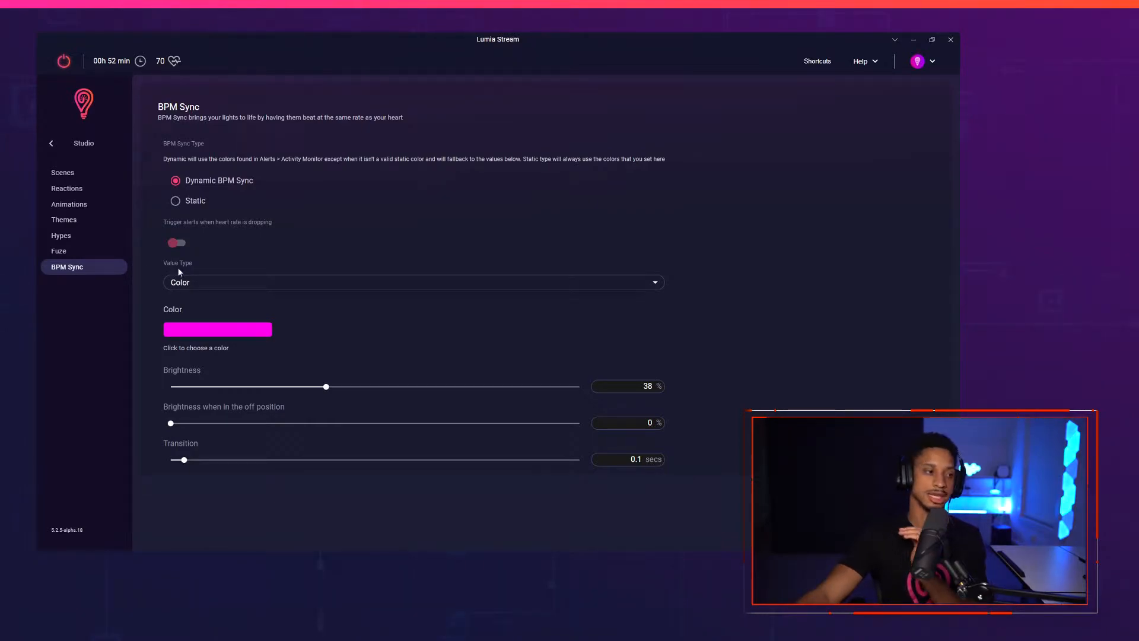
mouse_move(203, 259)
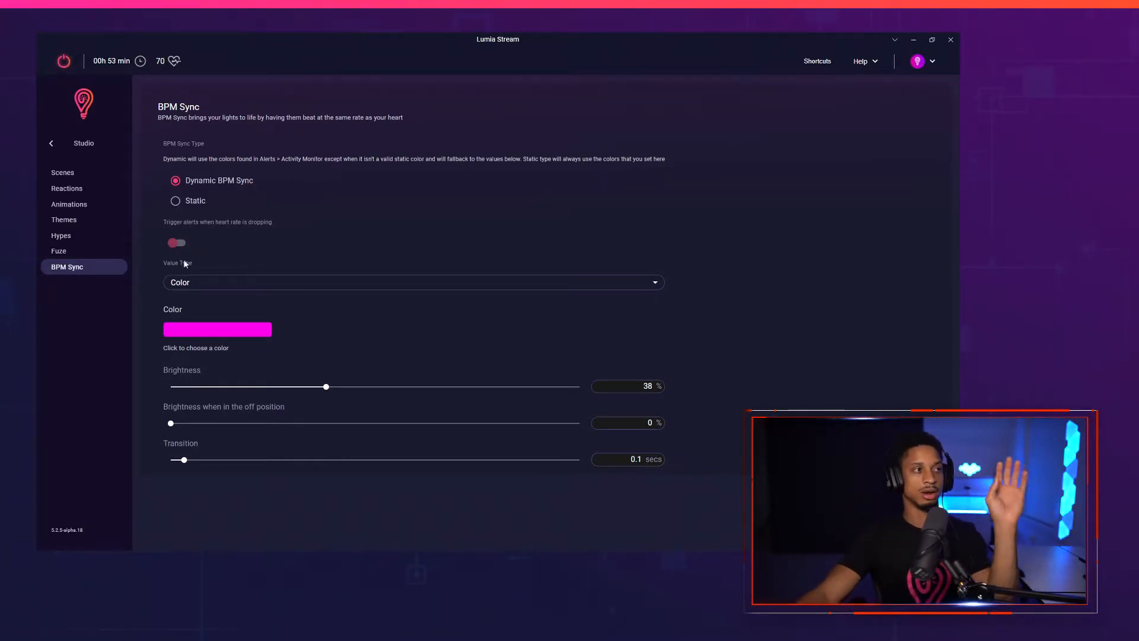
mouse_move(141, 234)
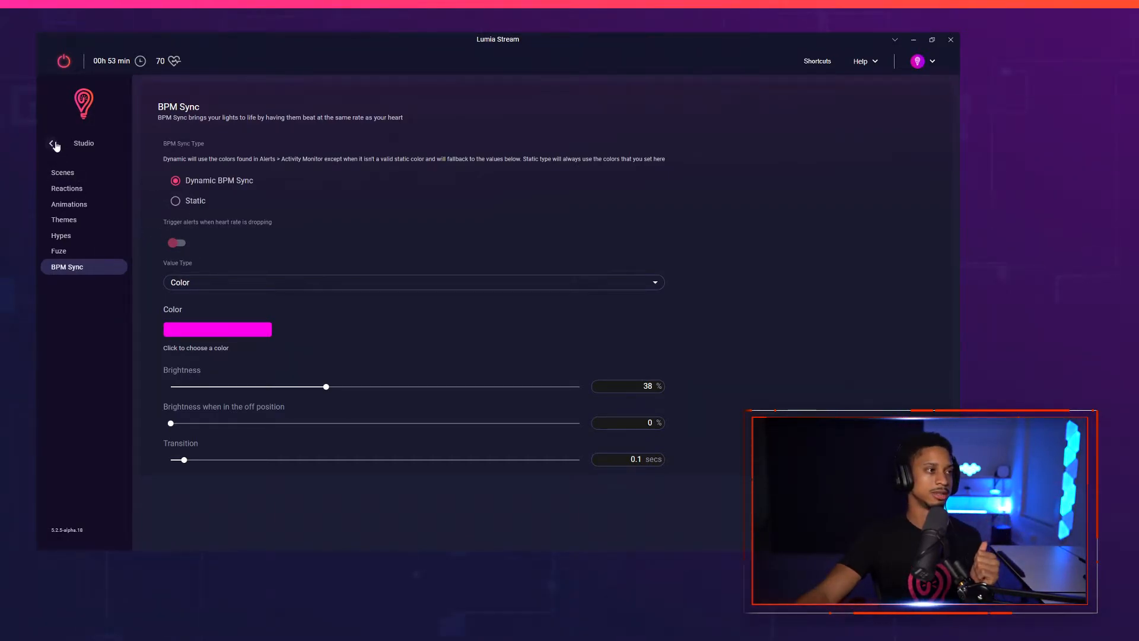
left_click(51, 144)
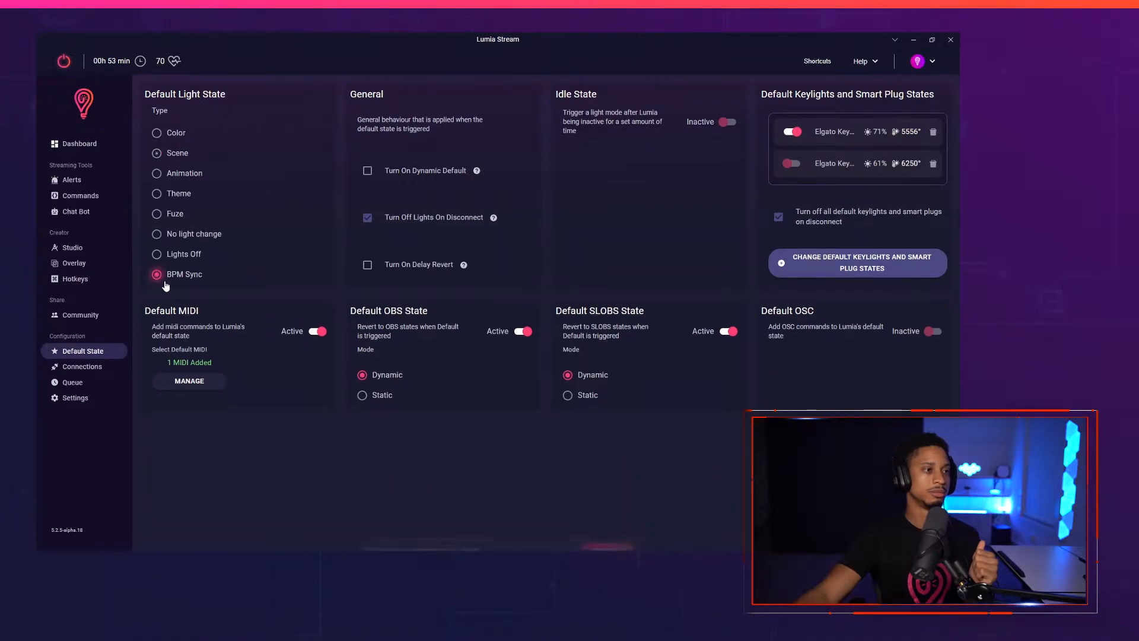
left_click(155, 274)
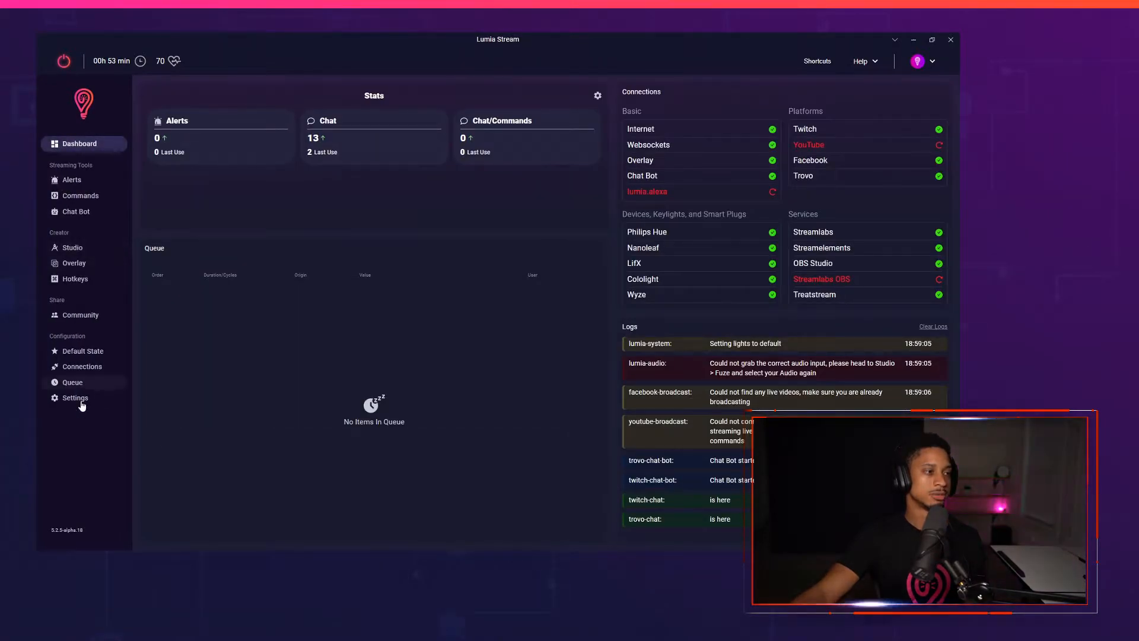
View the five heart-rate Activity Monitor levels, then the BPM Sync settings
left_click(72, 180)
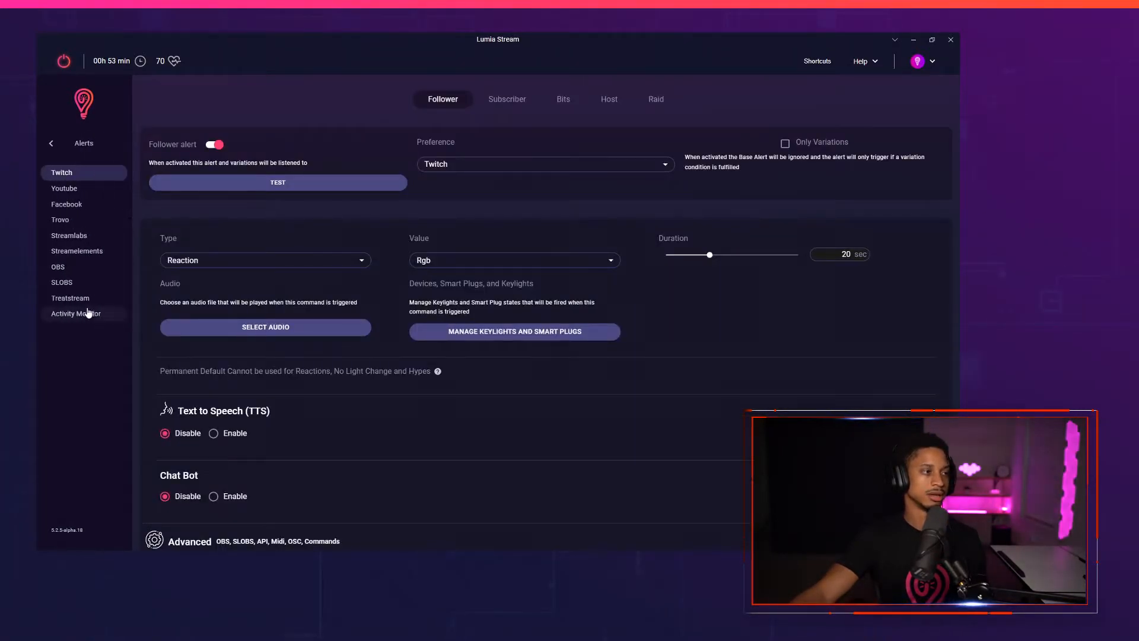
left_click(75, 313)
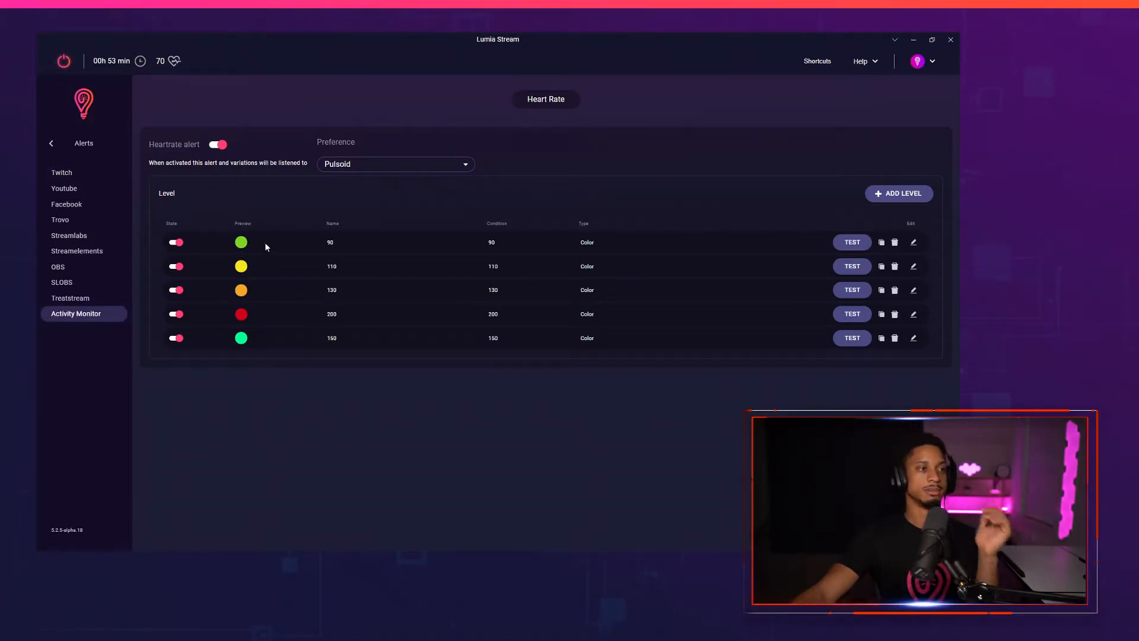
mouse_move(291, 298)
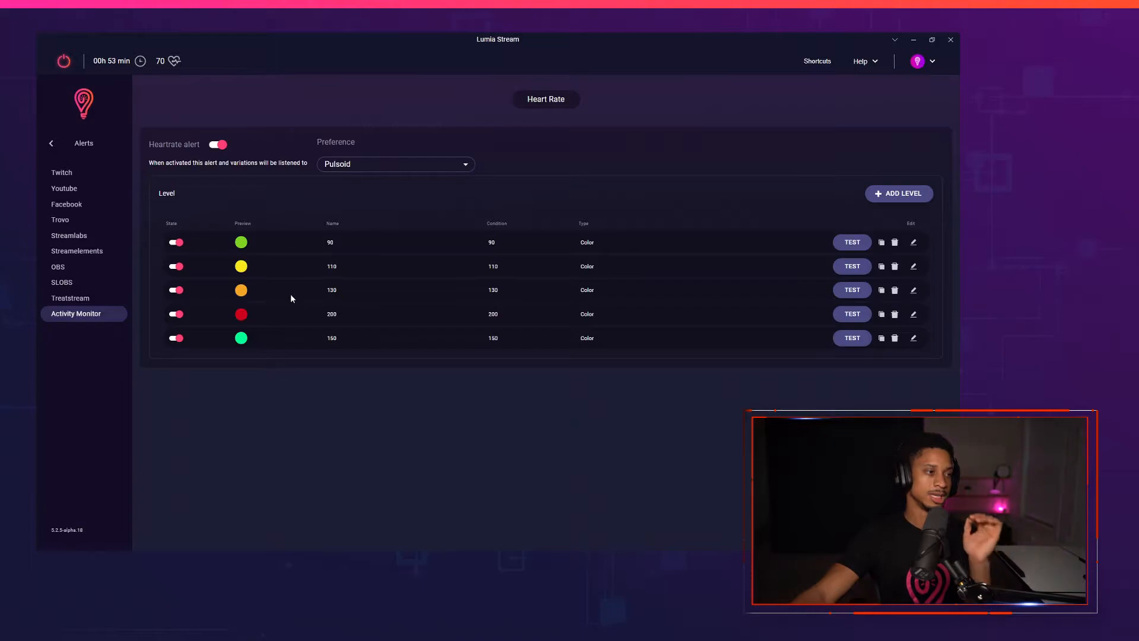
left_click(70, 144)
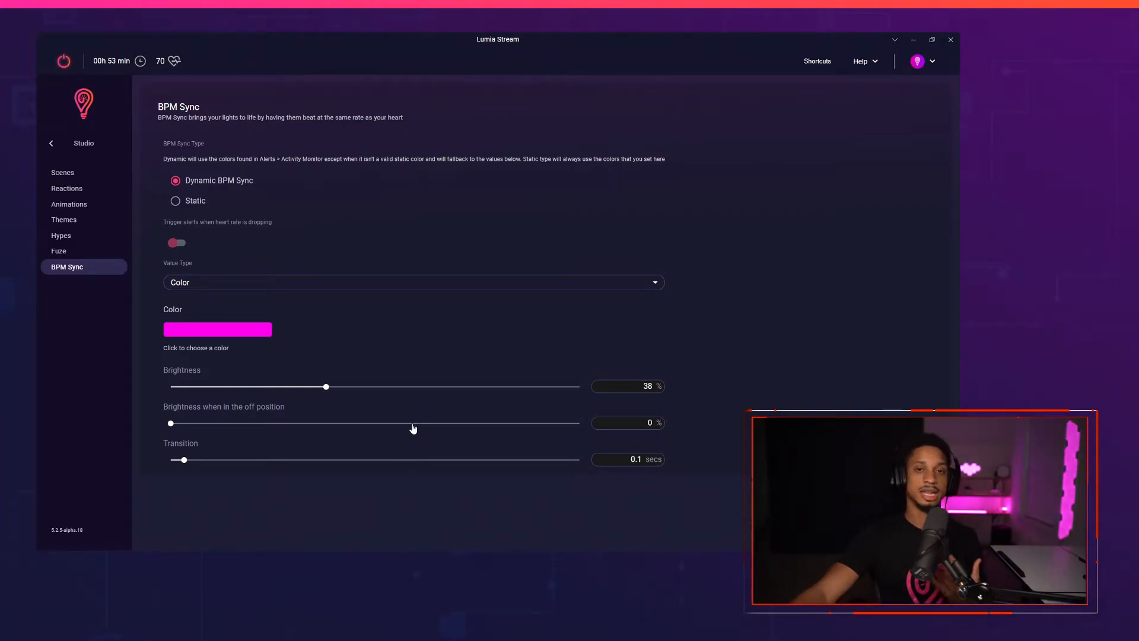
mouse_move(448, 443)
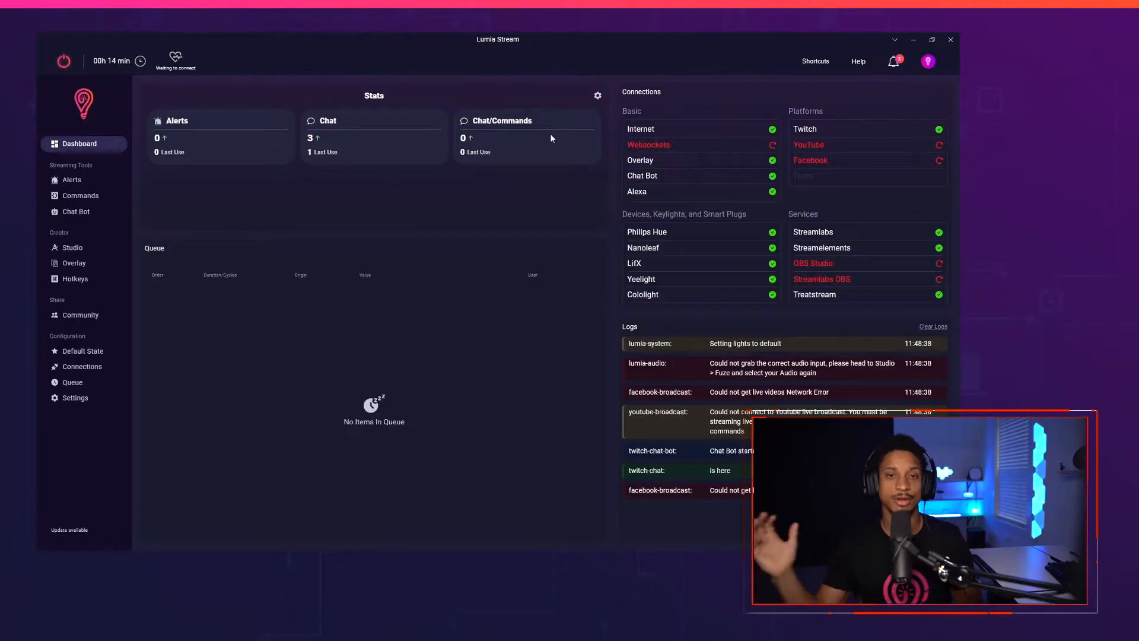
mouse_move(37, 474)
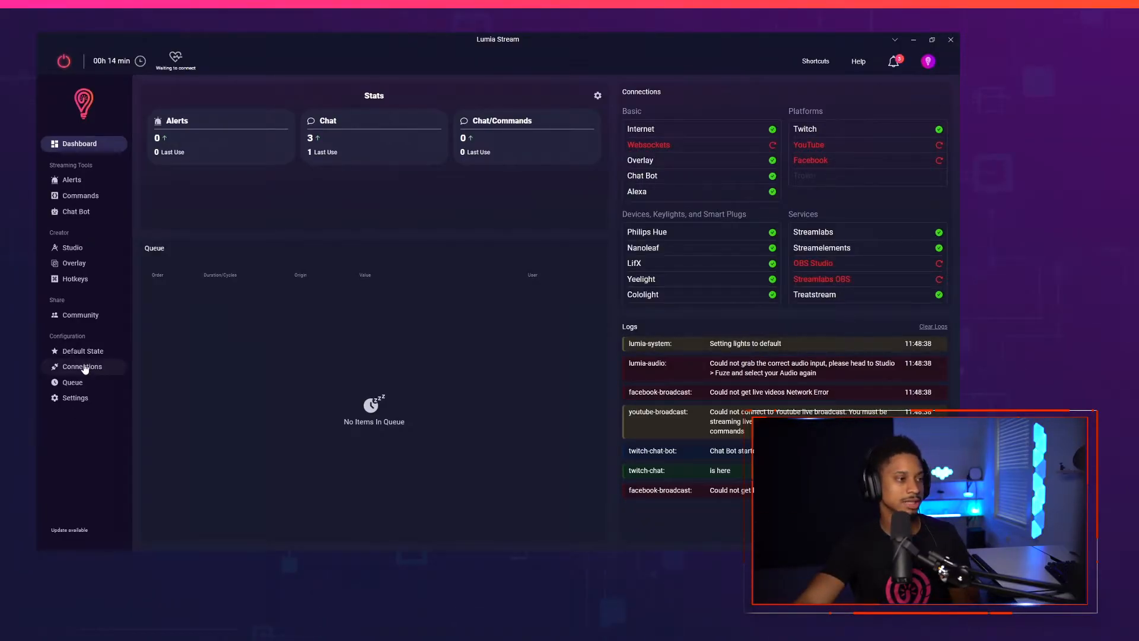
Add Alexa as a streaming service connection, entering 'lumia' in its setup, then close it
left_click(82, 366)
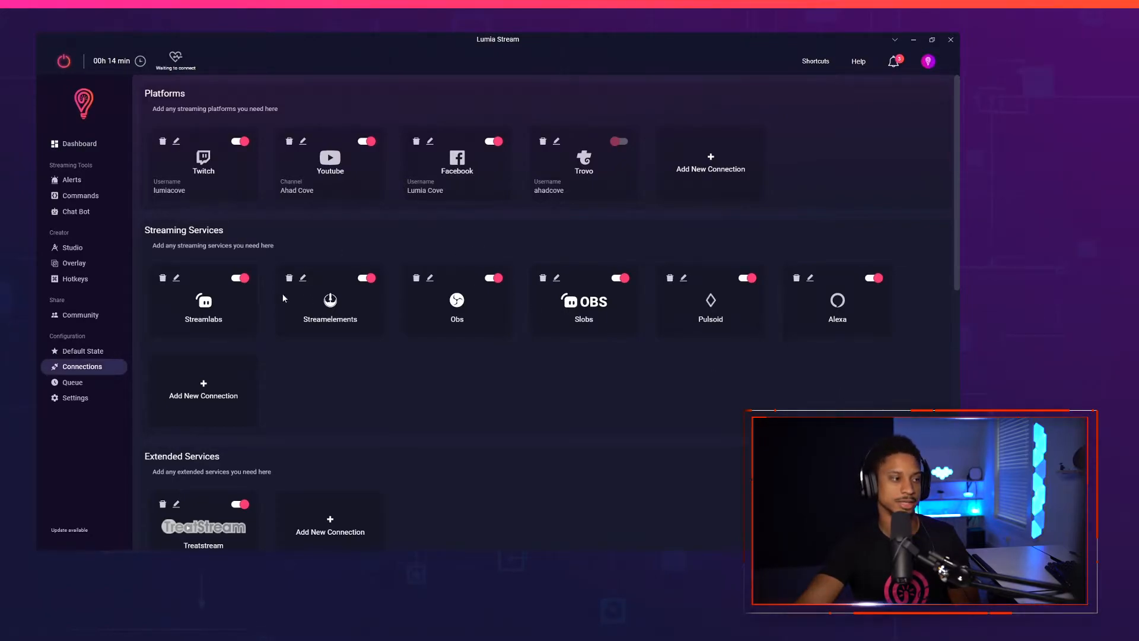
mouse_move(203, 391)
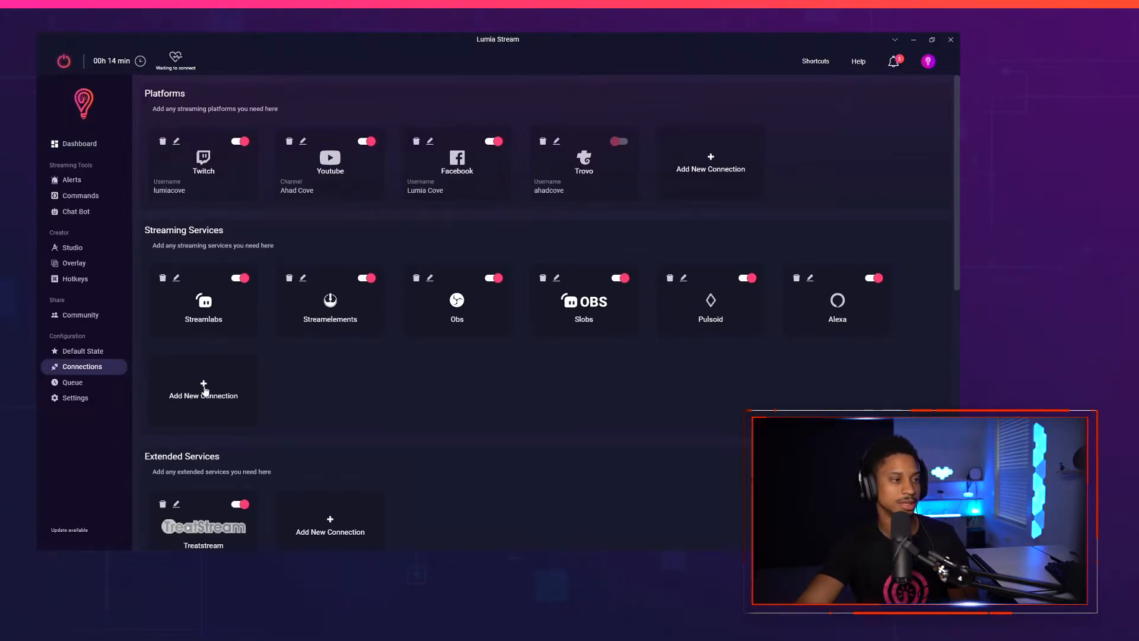
left_click(203, 390)
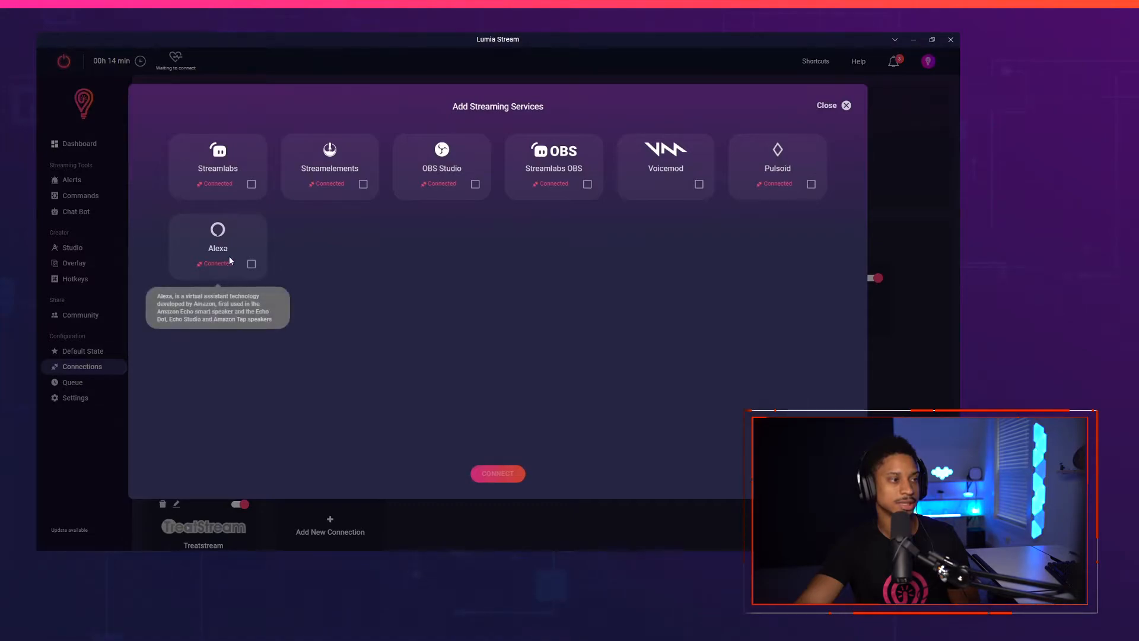
left_click(497, 474)
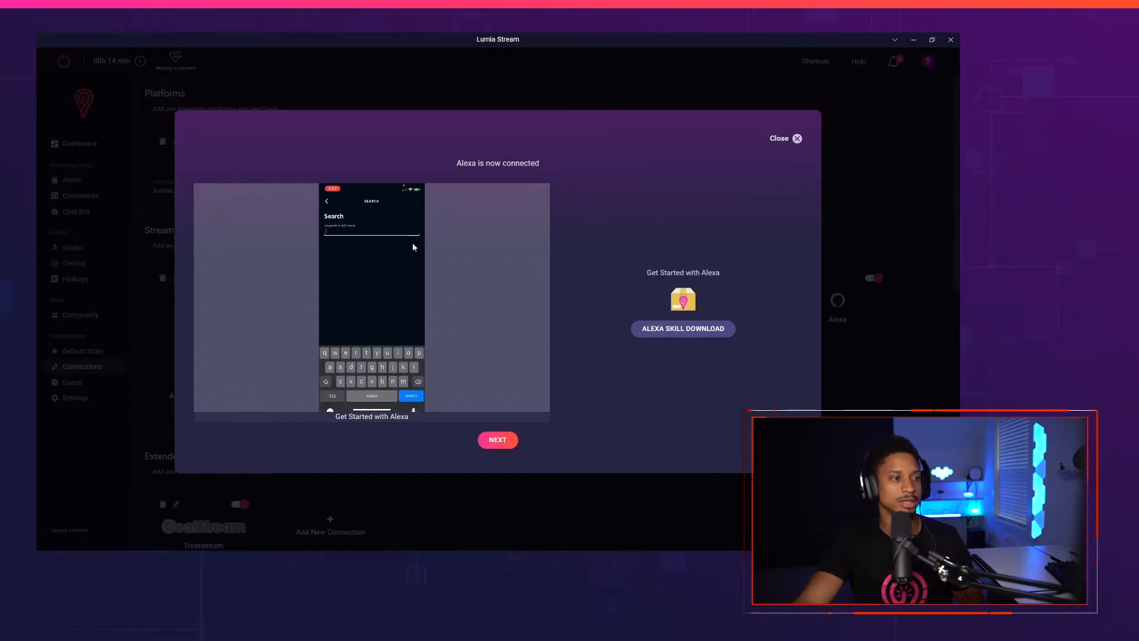
type("lumia")
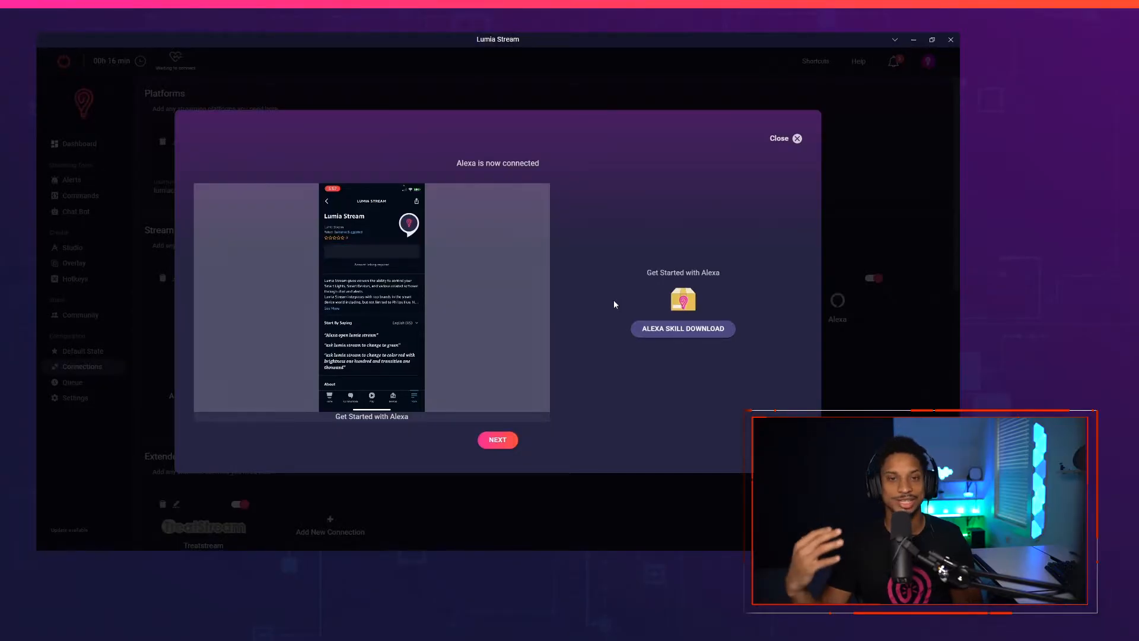
left_click(794, 138)
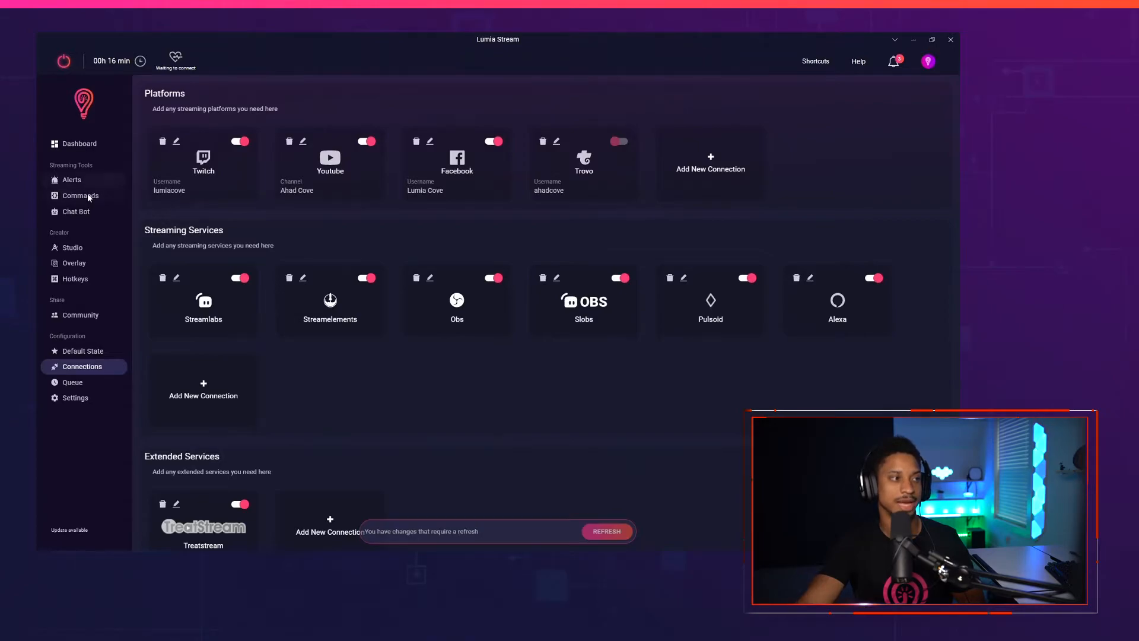
Inspect the 'tree' chat command: red colour, 100% brightness, 4-second duration
left_click(78, 143)
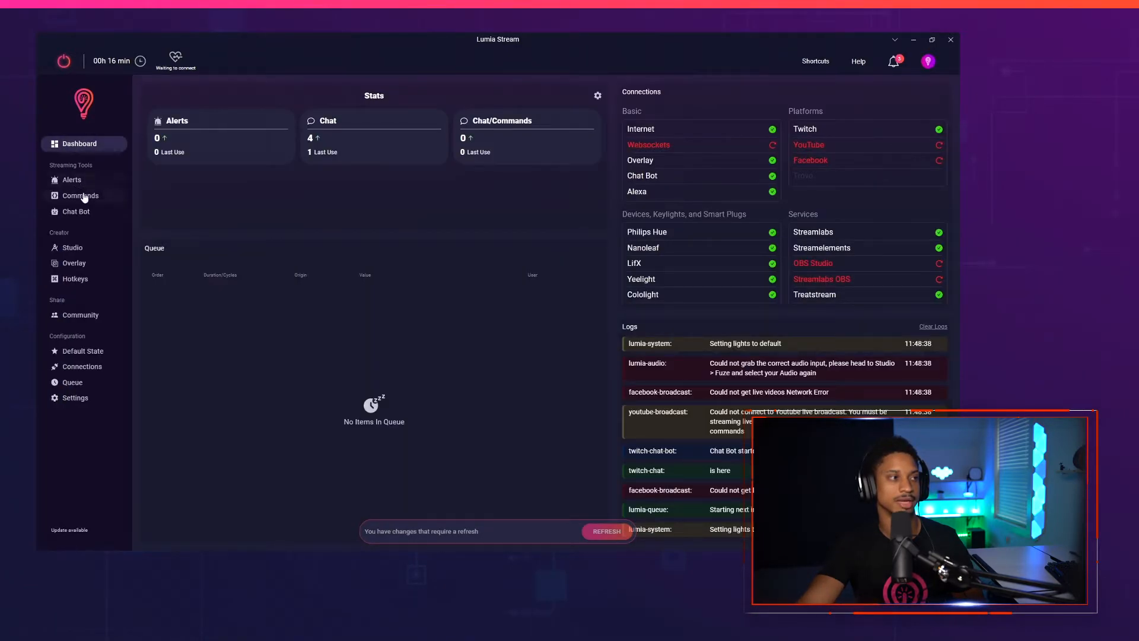
left_click(79, 196)
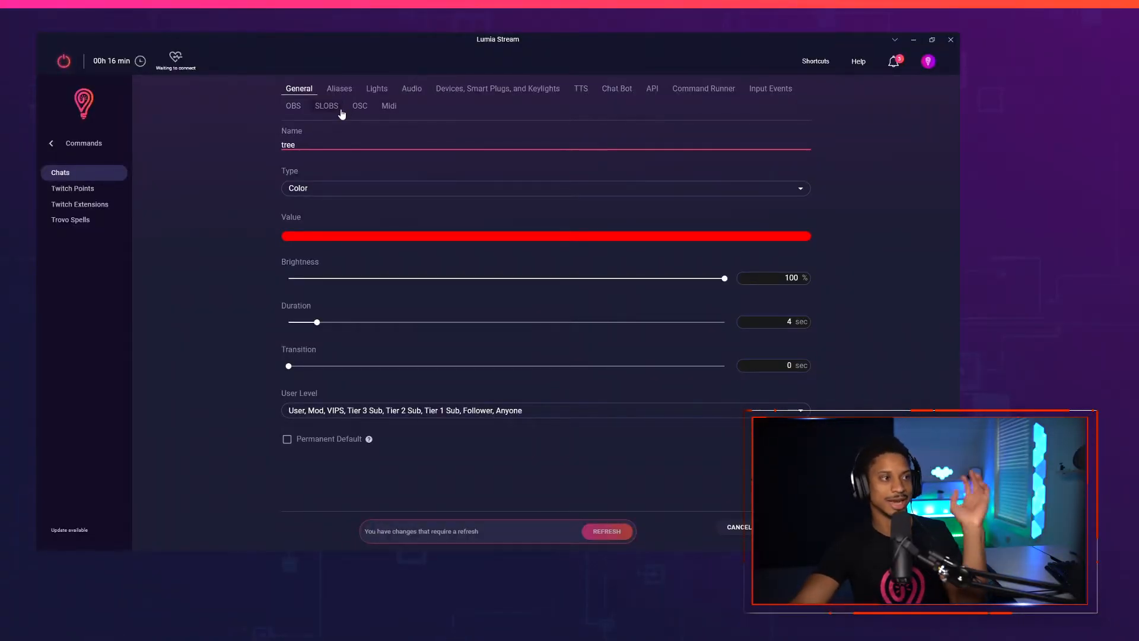
mouse_move(383, 108)
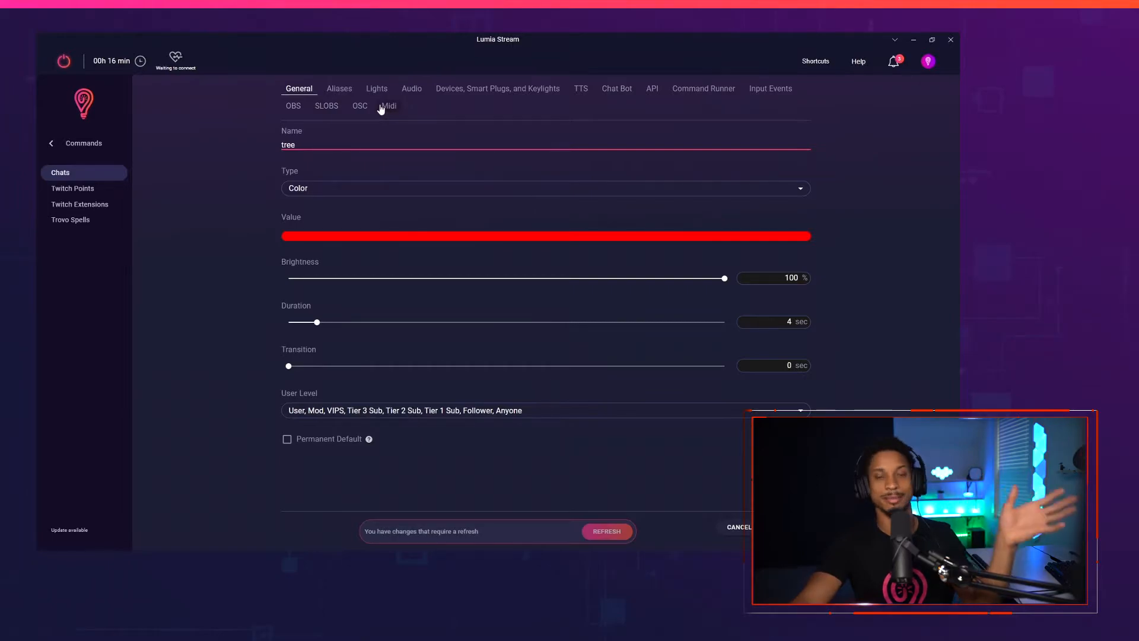
left_click(295, 145)
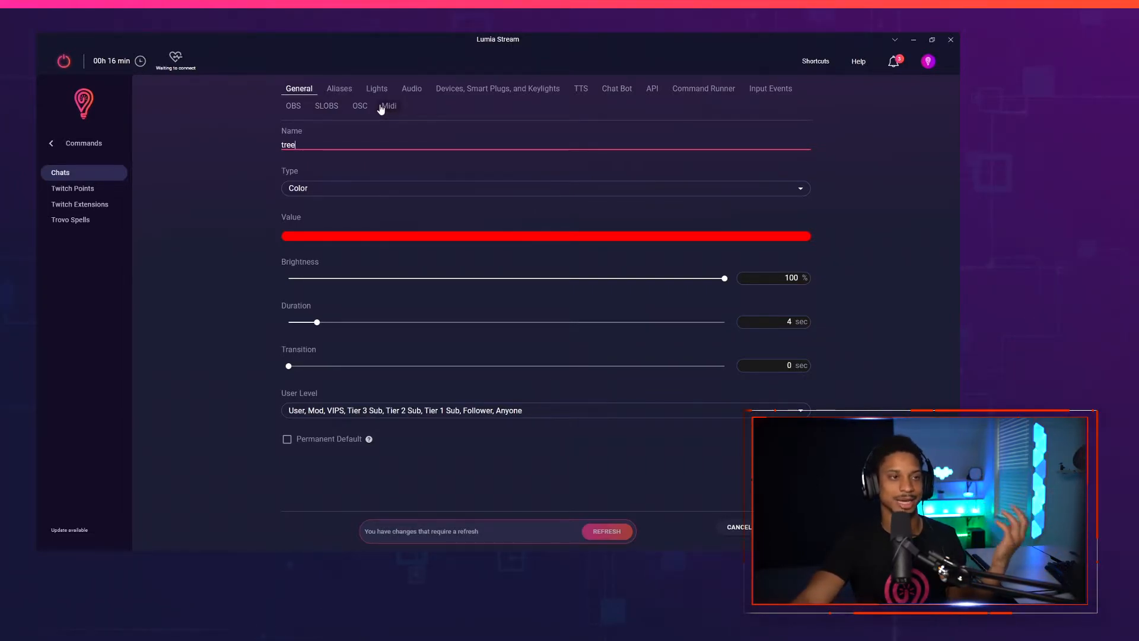
mouse_move(630, 110)
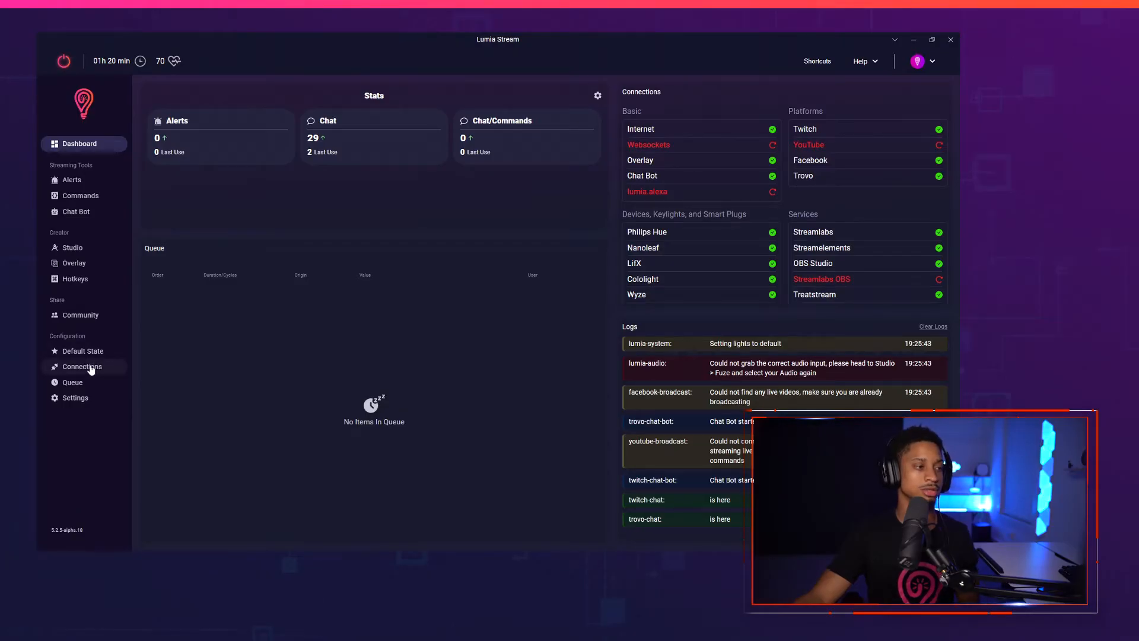
Choose Homeassistant as a new lights connection and start connecting it
left_click(82, 366)
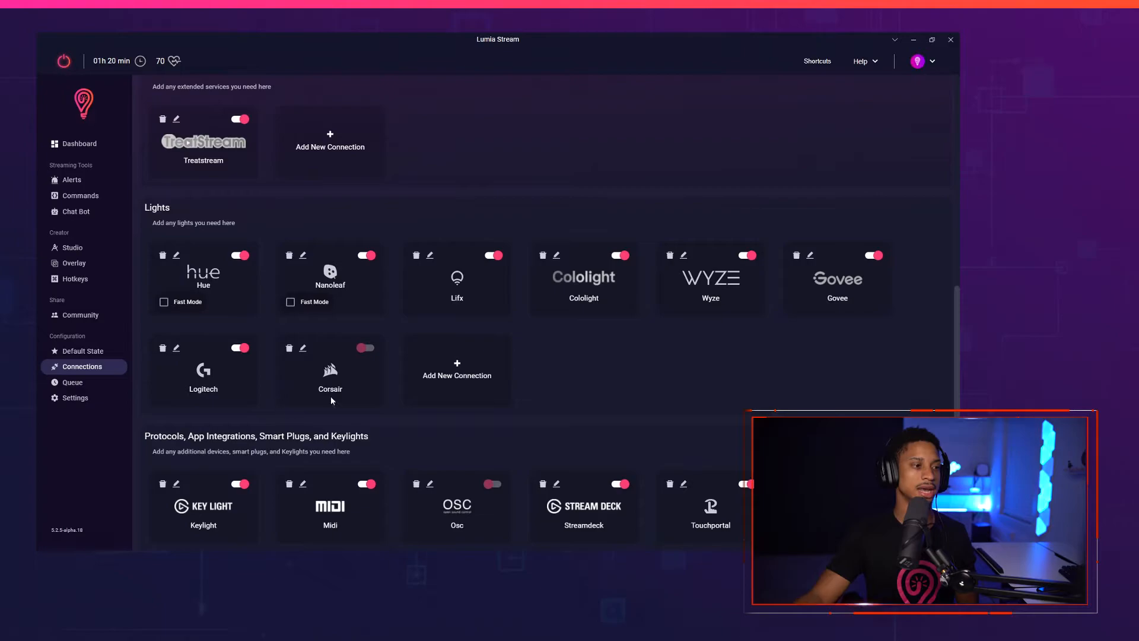
left_click(455, 371)
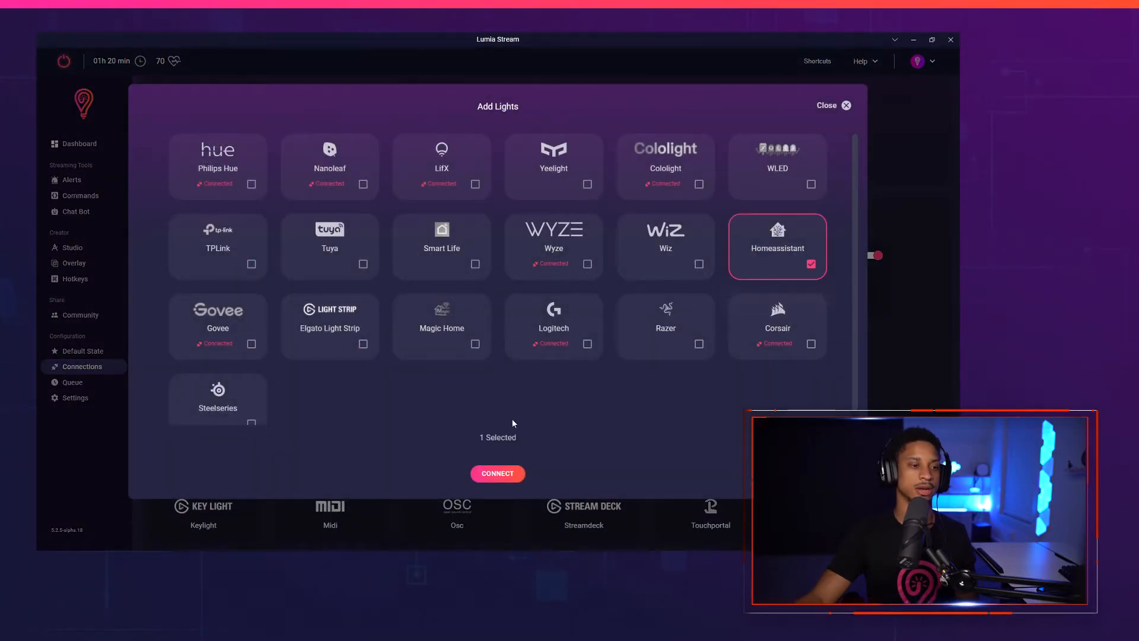
left_click(497, 474)
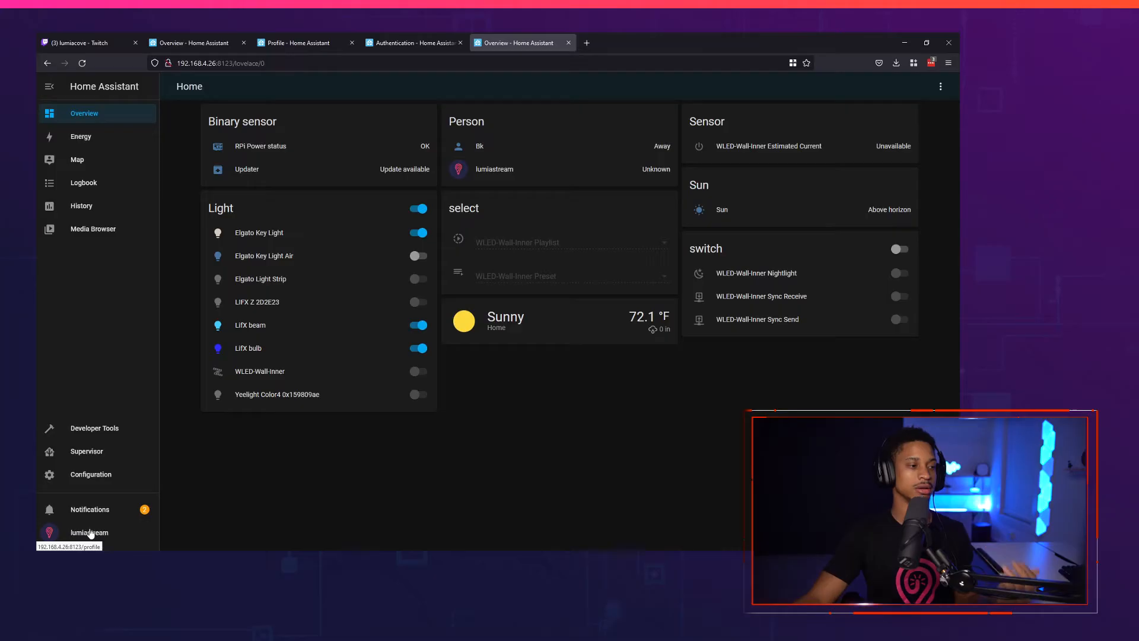
Create a long-lived access token in the Home Assistant profile and copy it for Lumia
left_click(89, 532)
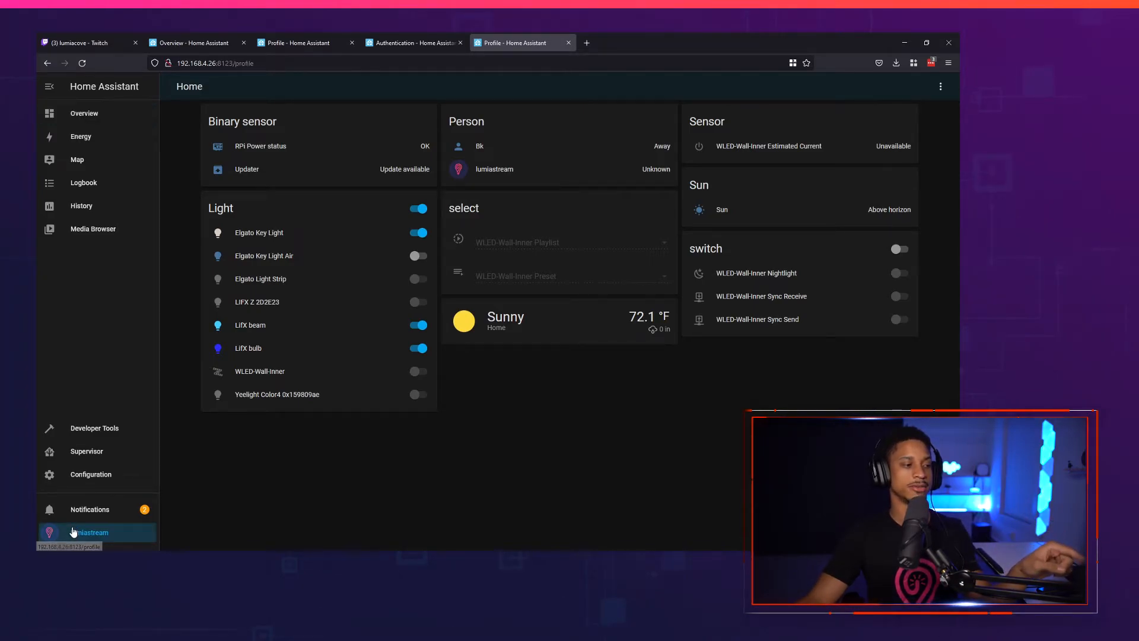
left_click(89, 531)
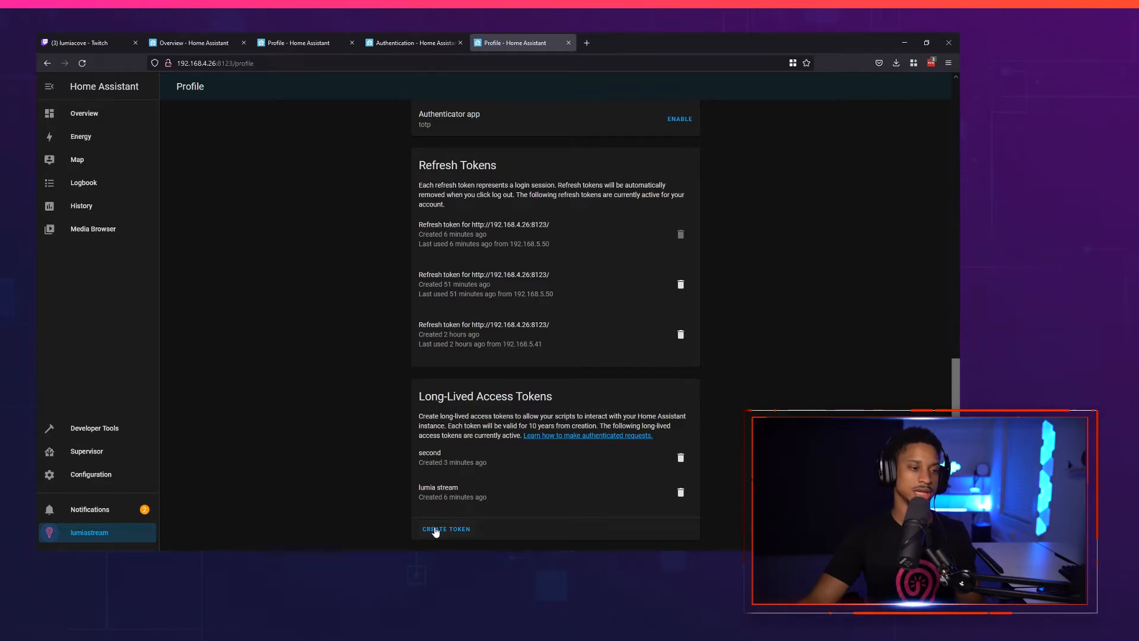
left_click(445, 528)
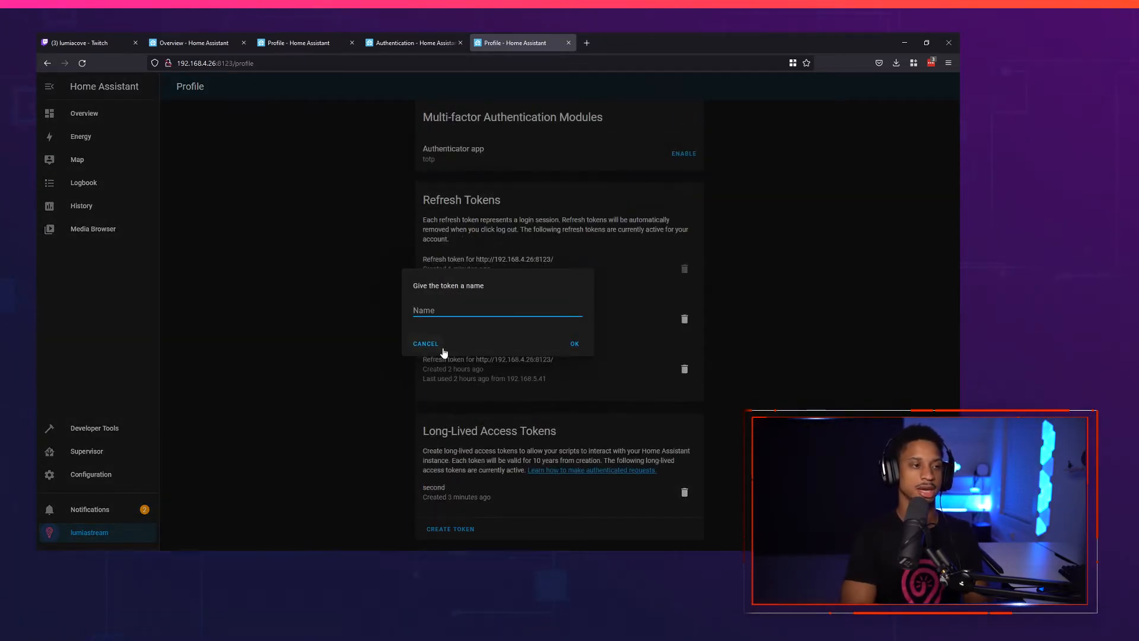
left_click(575, 343)
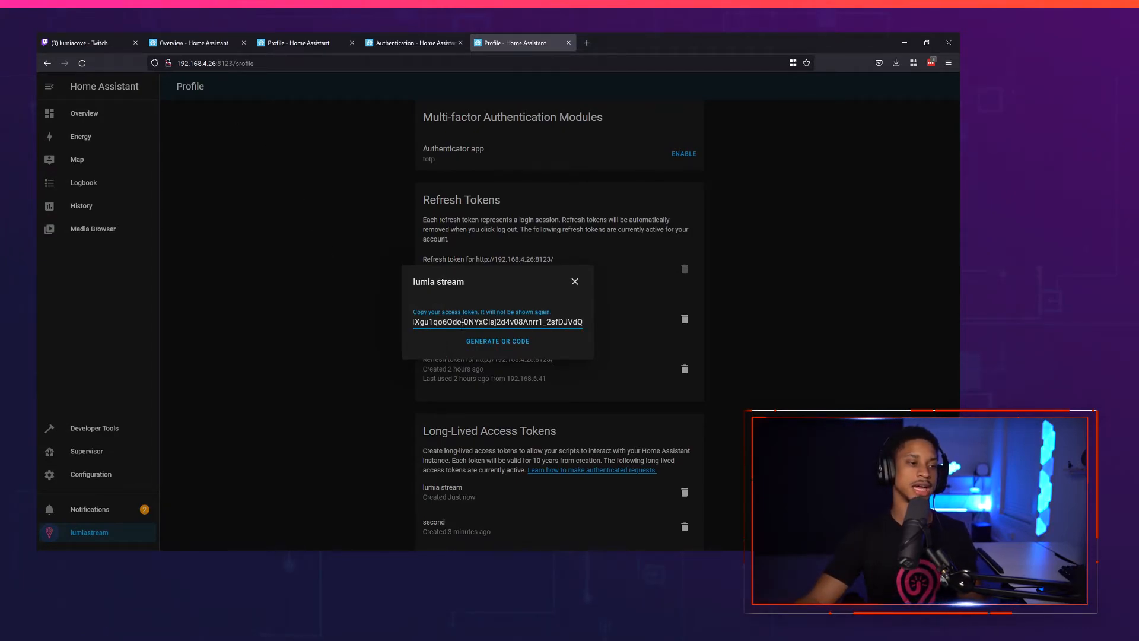
triple_click(497, 322)
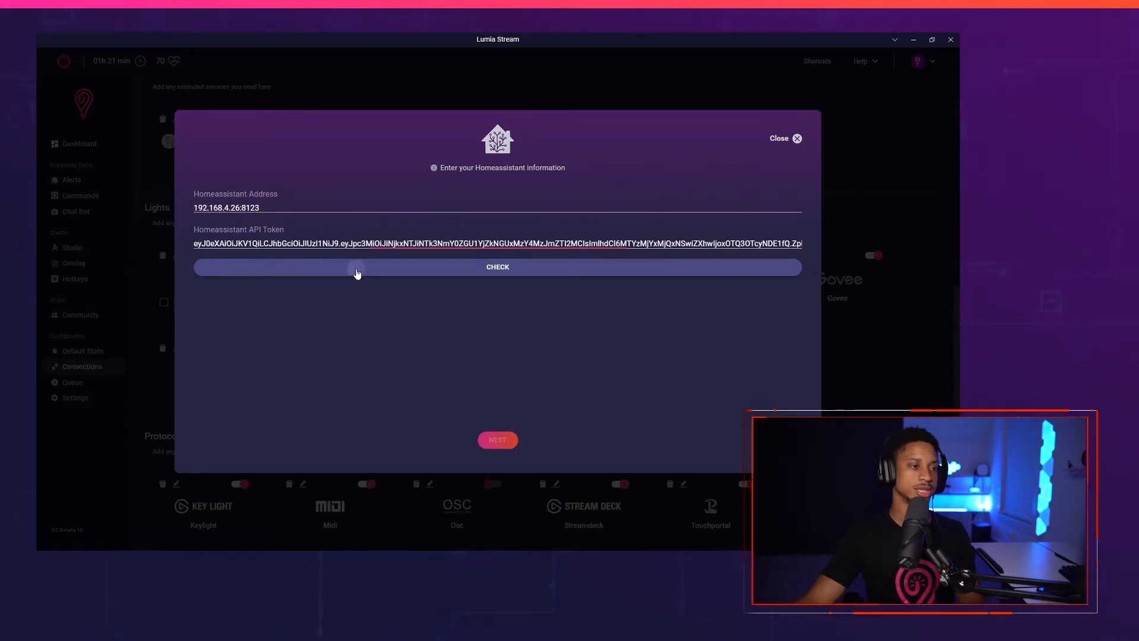
Verify the Home Assistant address and token and finish the lights connection
left_click(497, 267)
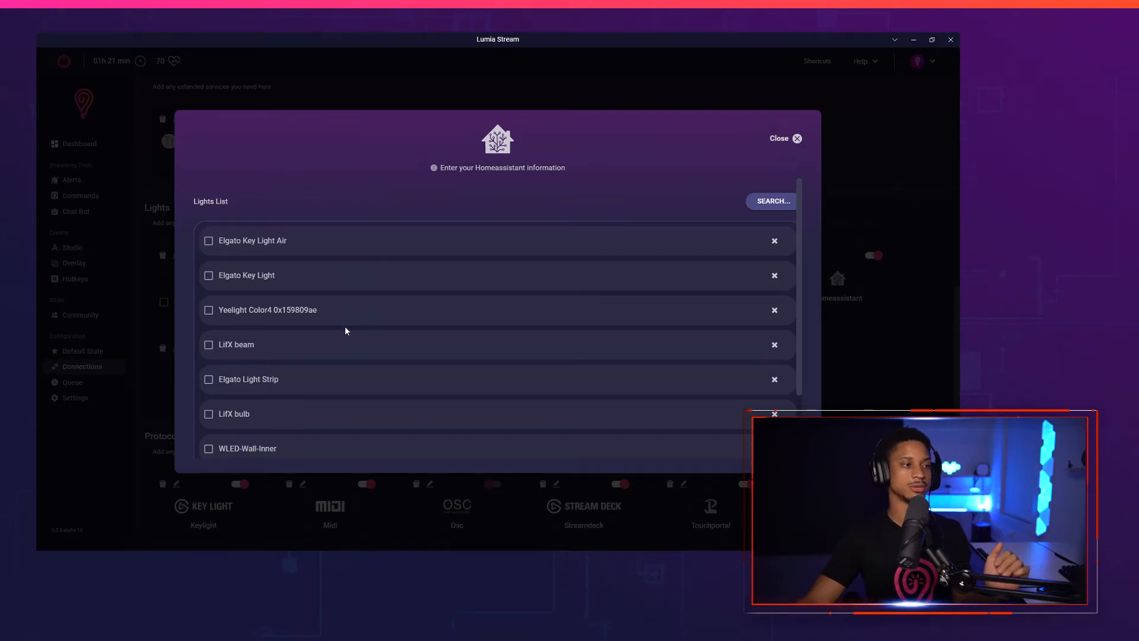
left_click(784, 137)
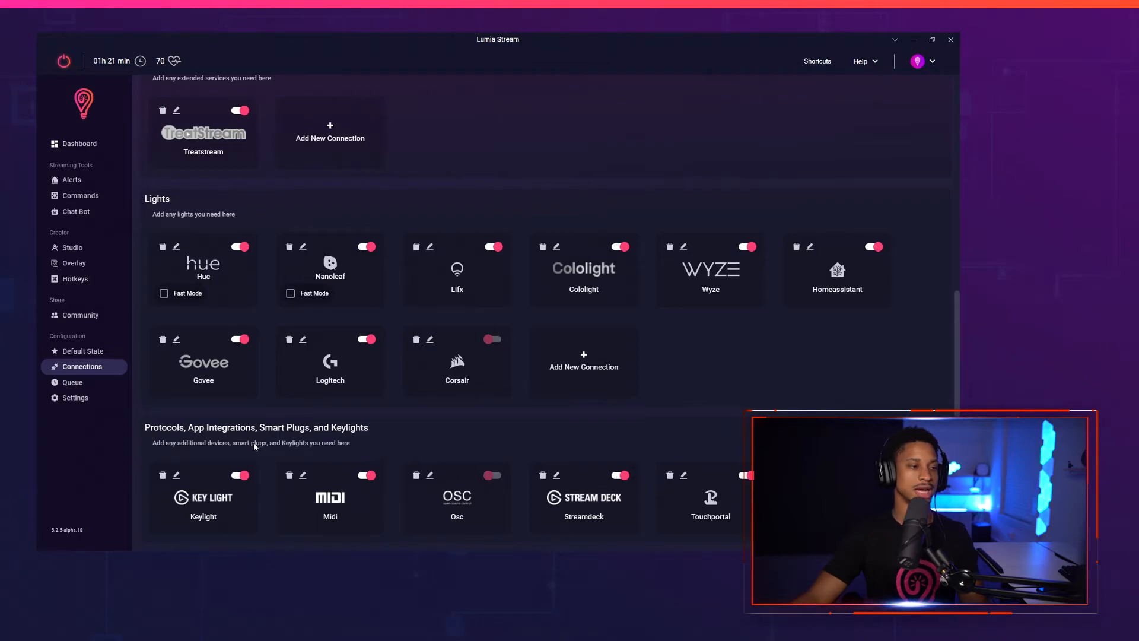
Add Homeassistant as a smart plug source and review its entity list
left_click(584, 367)
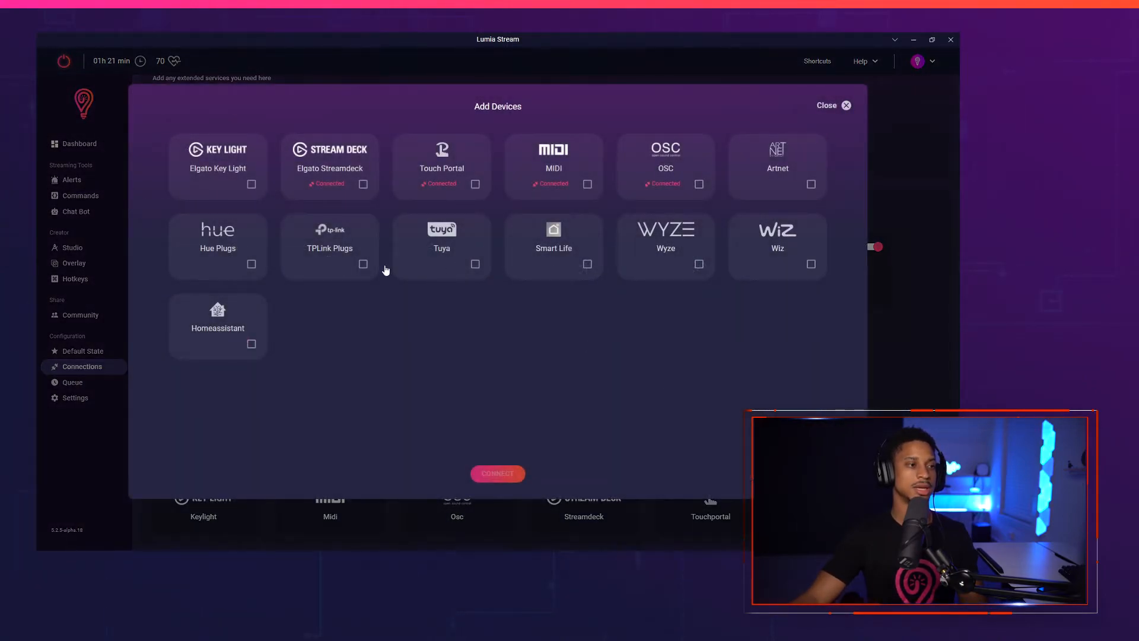
left_click(217, 320)
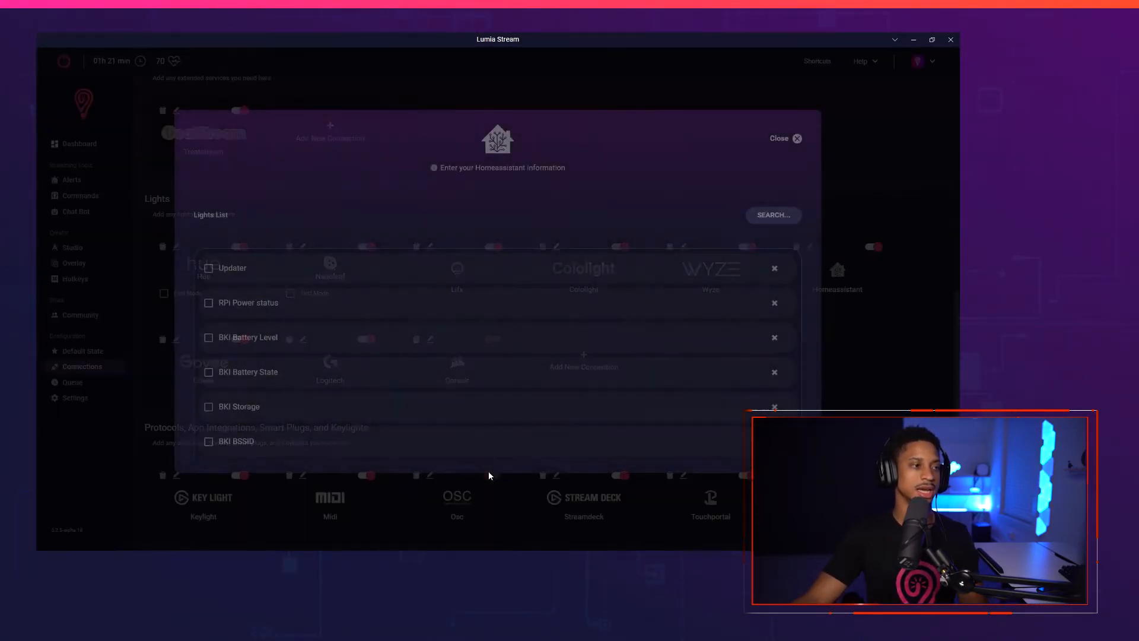
scroll("down", 3)
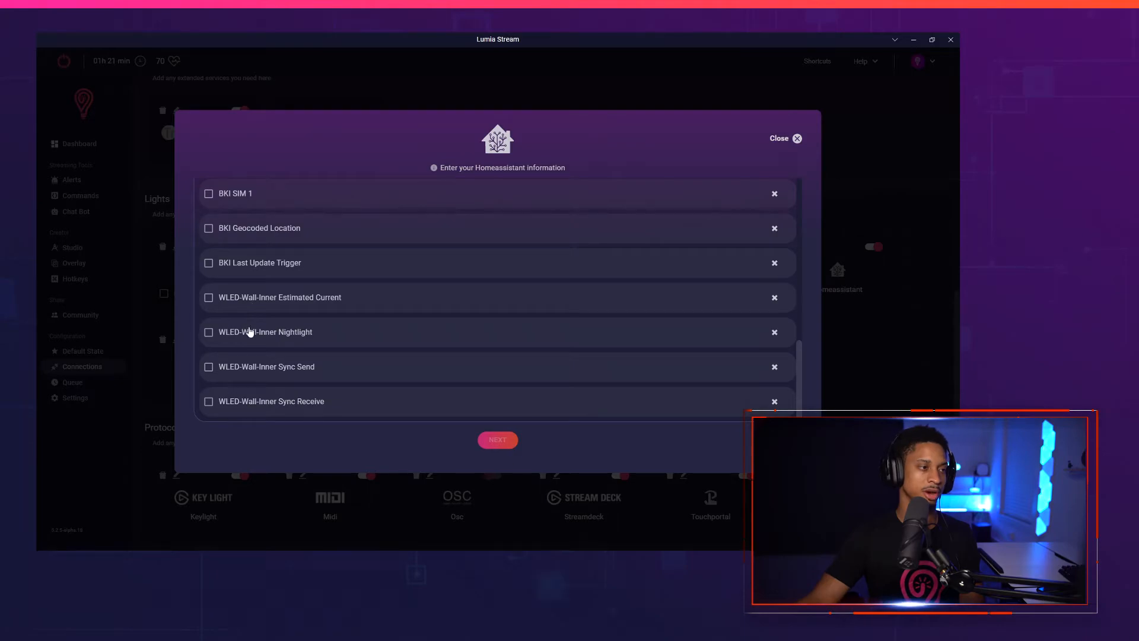
scroll("up", 3)
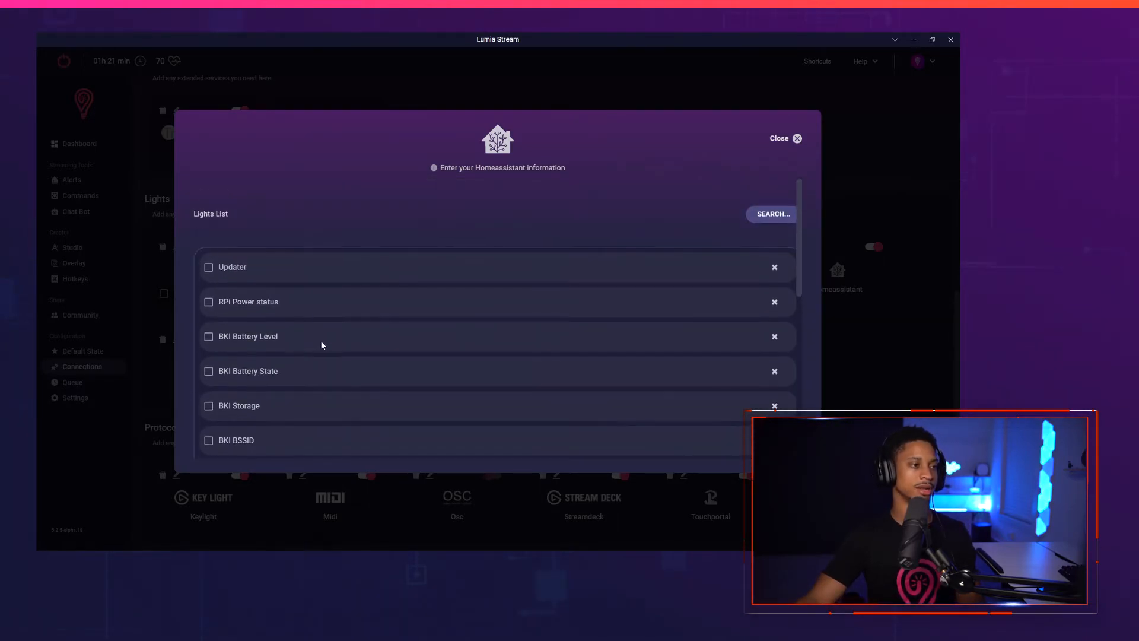
scroll("down", 3)
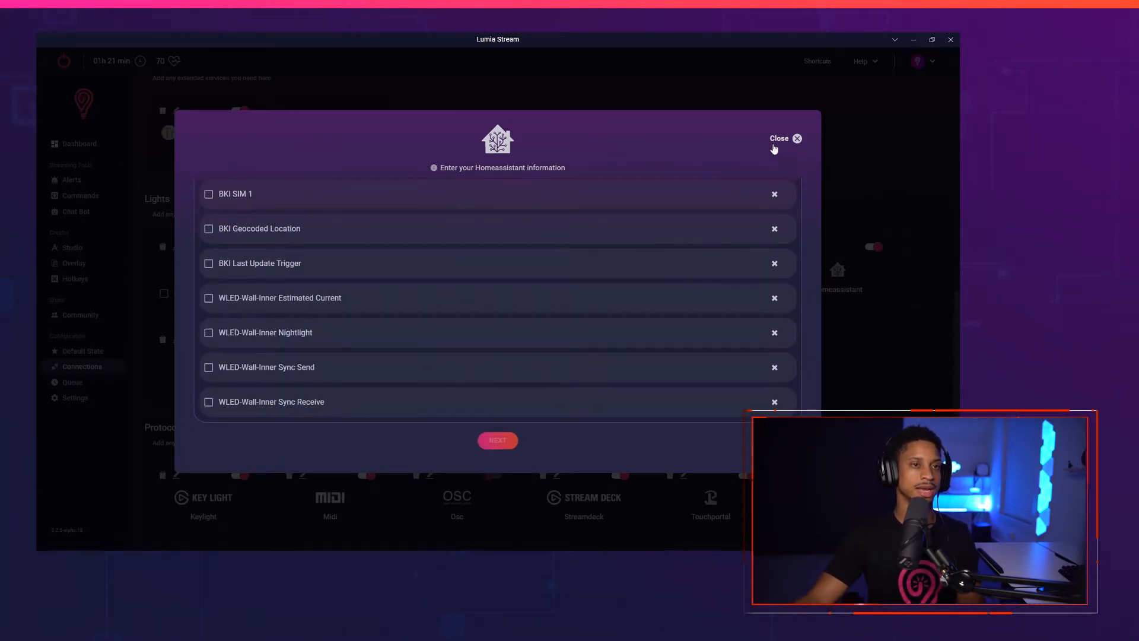
left_click(784, 138)
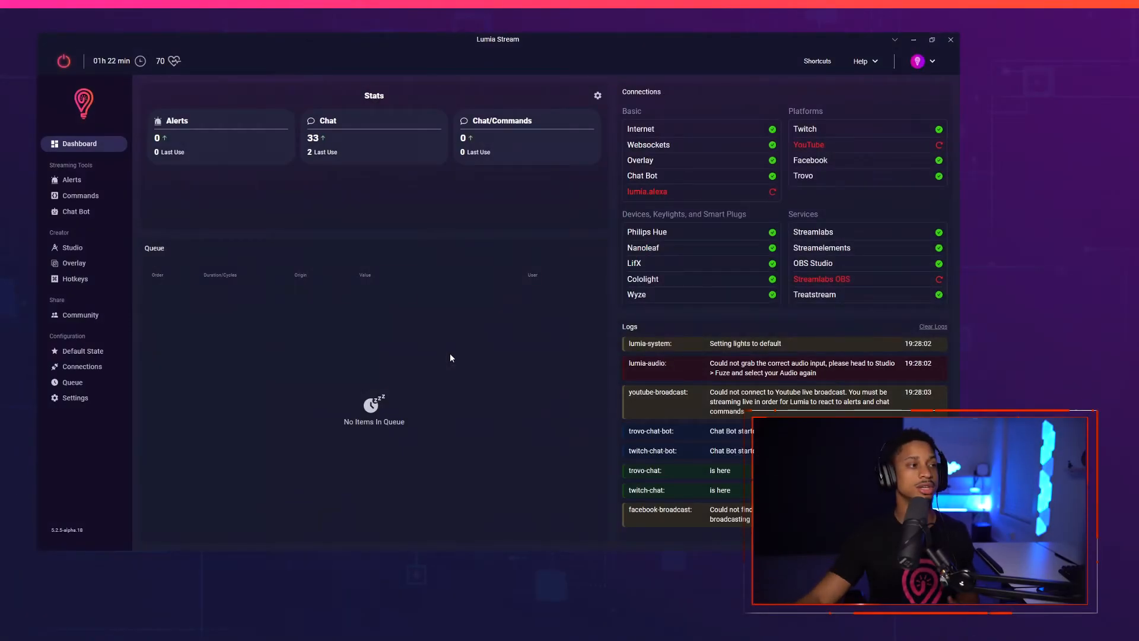
Compare the User Levels for Facebook, Trovo and Twitch, then move on to the Chat Bot settings
left_click(78, 196)
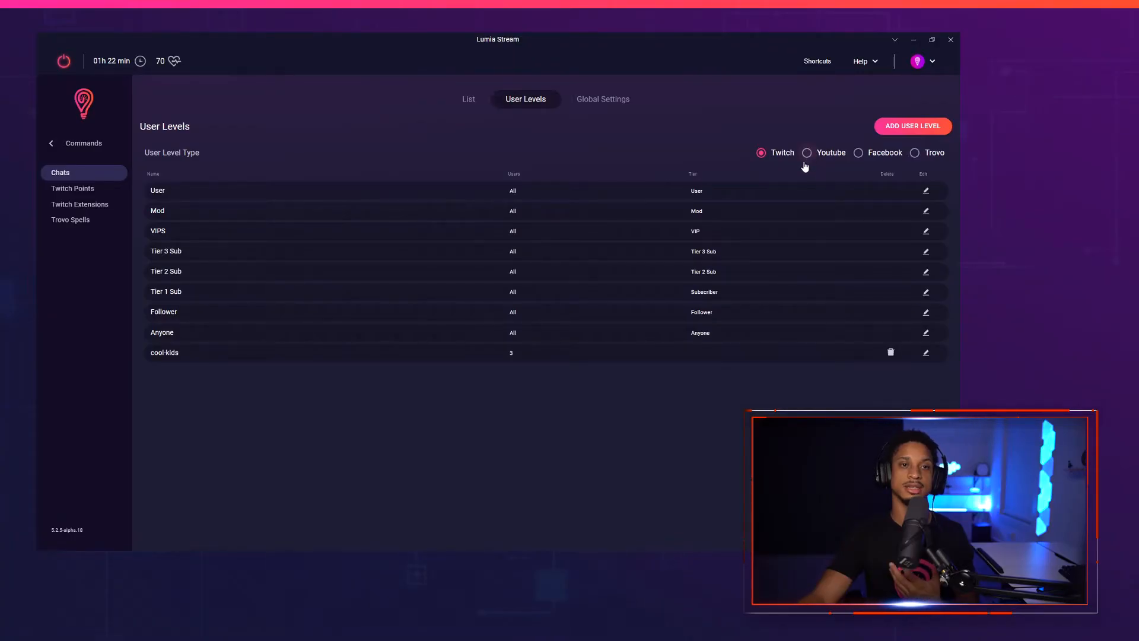
left_click(858, 153)
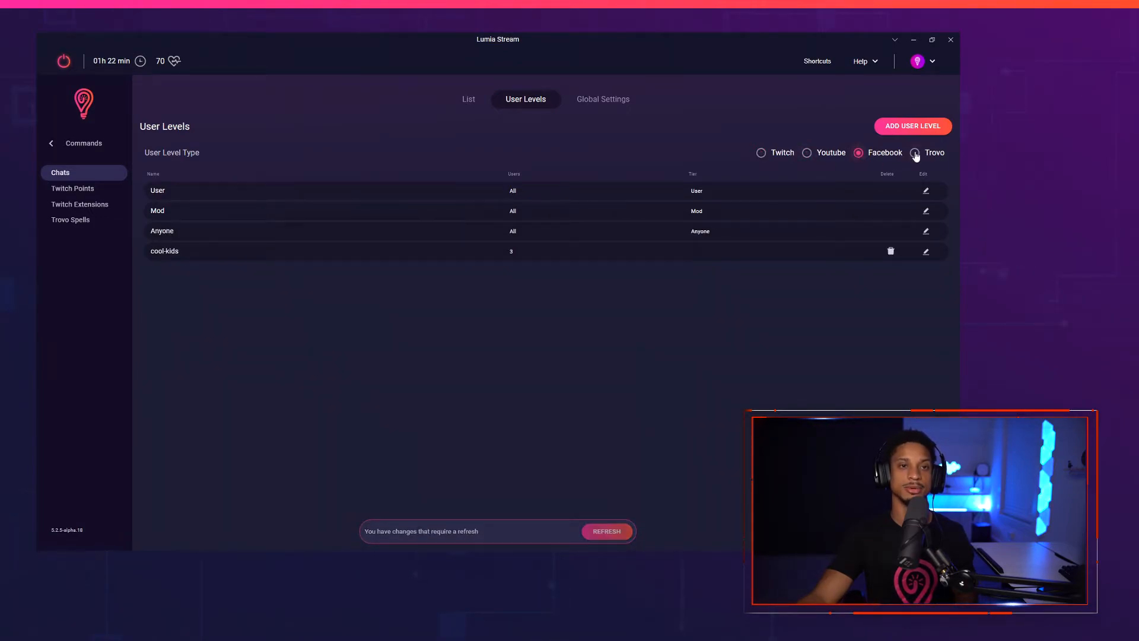
left_click(915, 153)
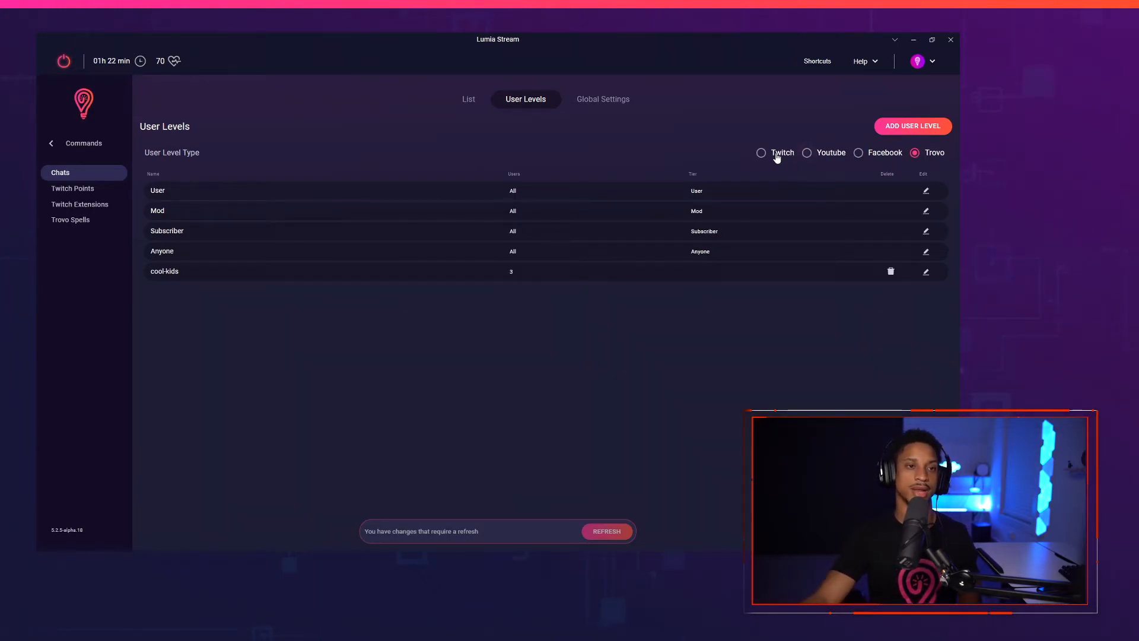
left_click(761, 153)
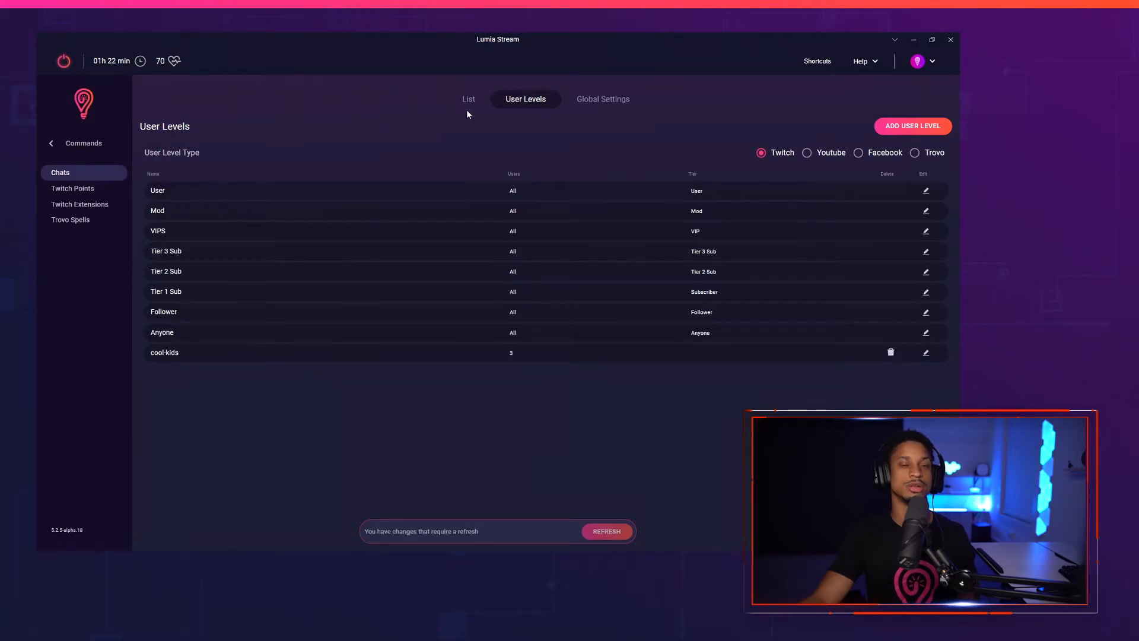
left_click(76, 211)
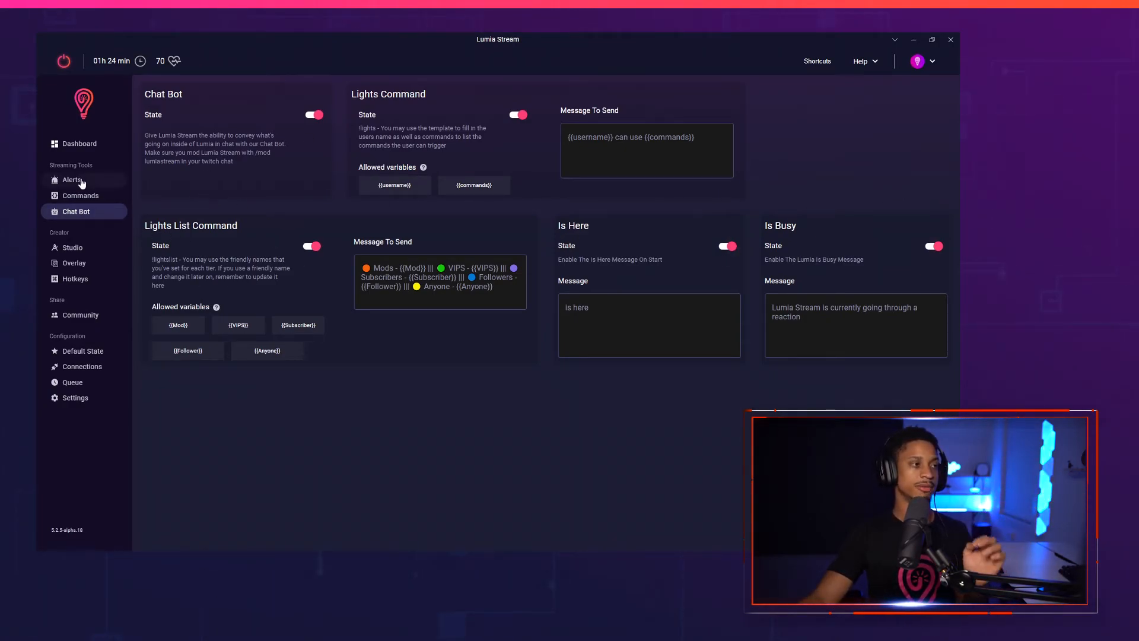
Edit the first red command and give it a chat bot reply containing 'is we'
left_click(80, 196)
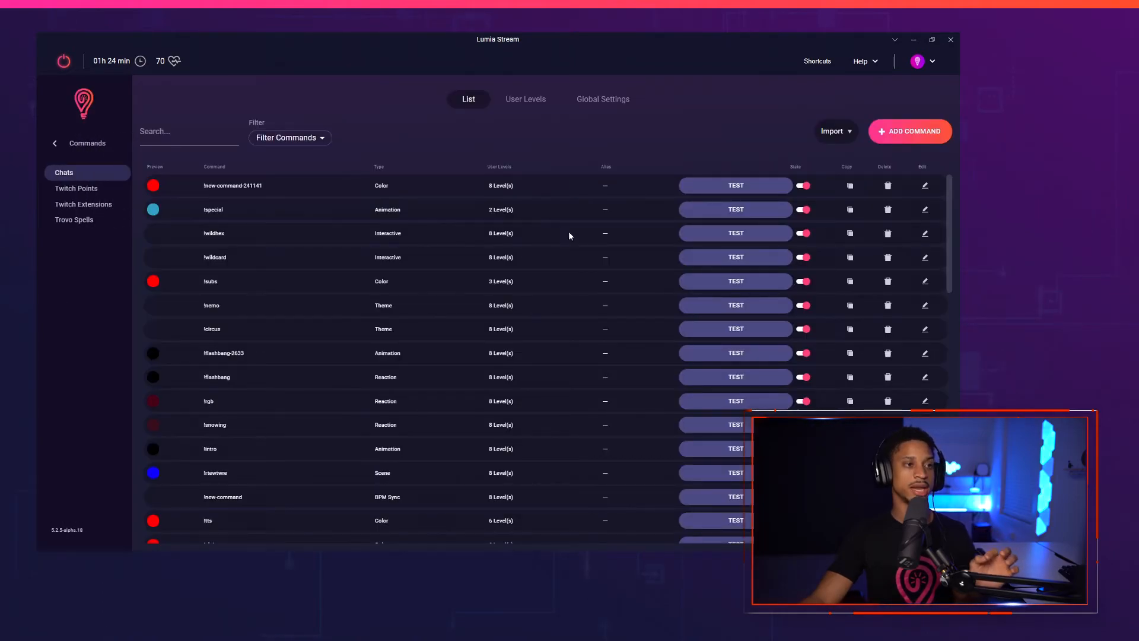
left_click(925, 185)
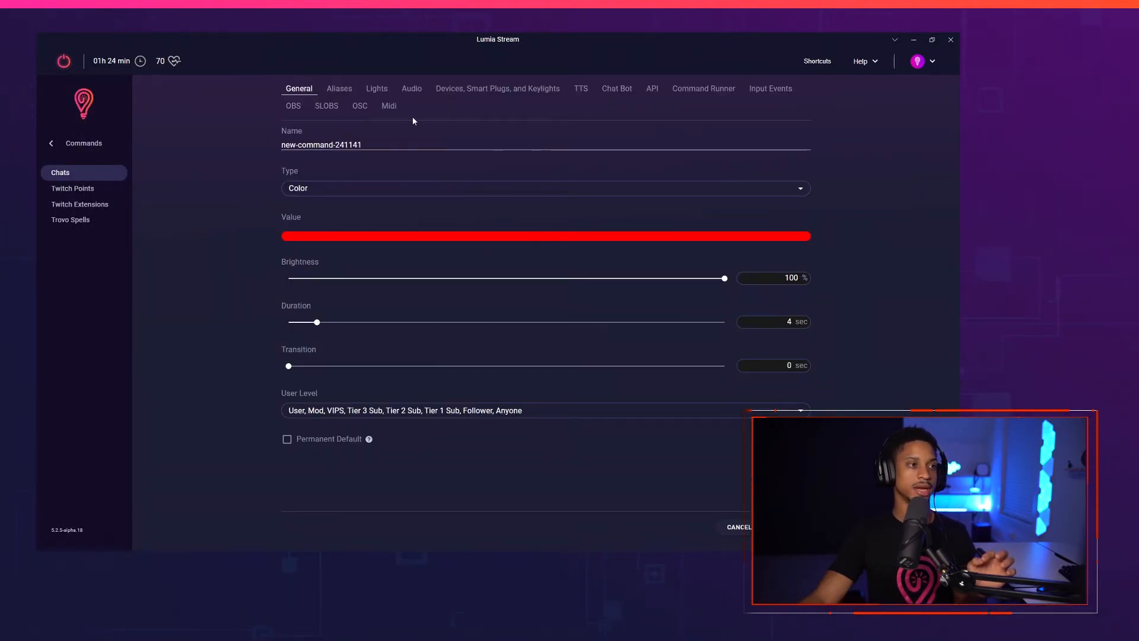
left_click(616, 88)
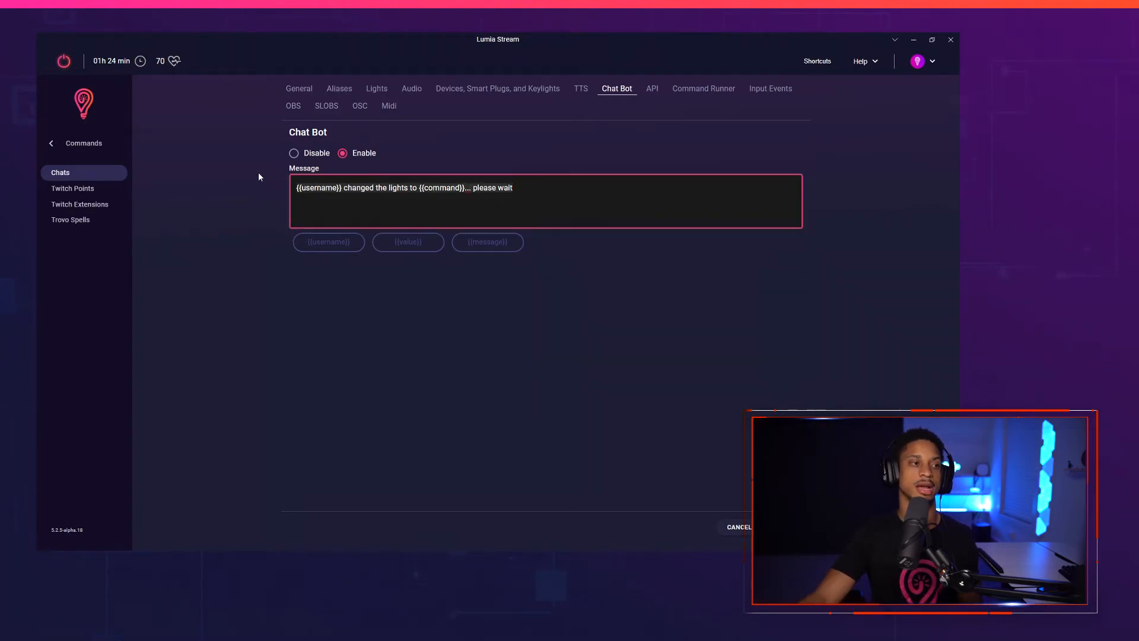
type("is we")
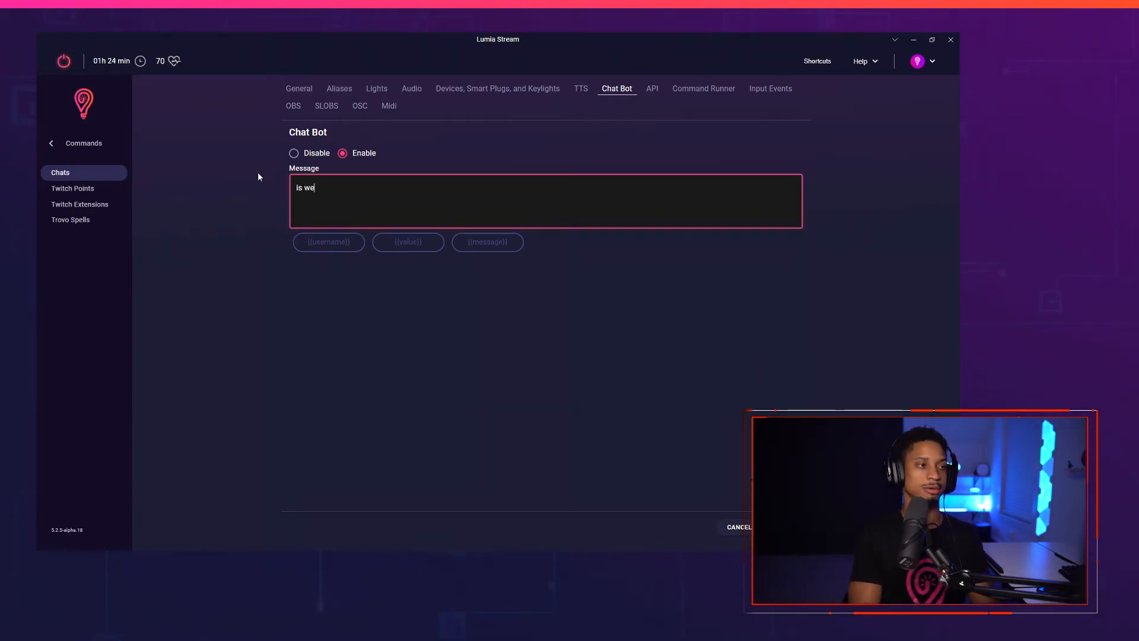
Recolor the command blue and apply it as the water command
left_click(299, 88)
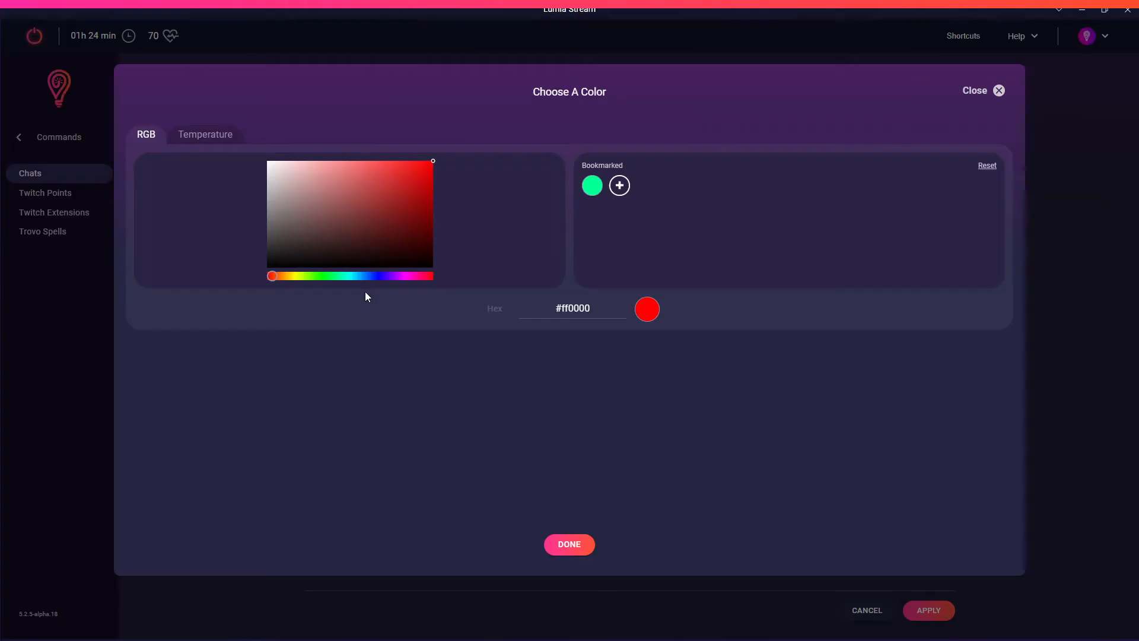
left_click(568, 545)
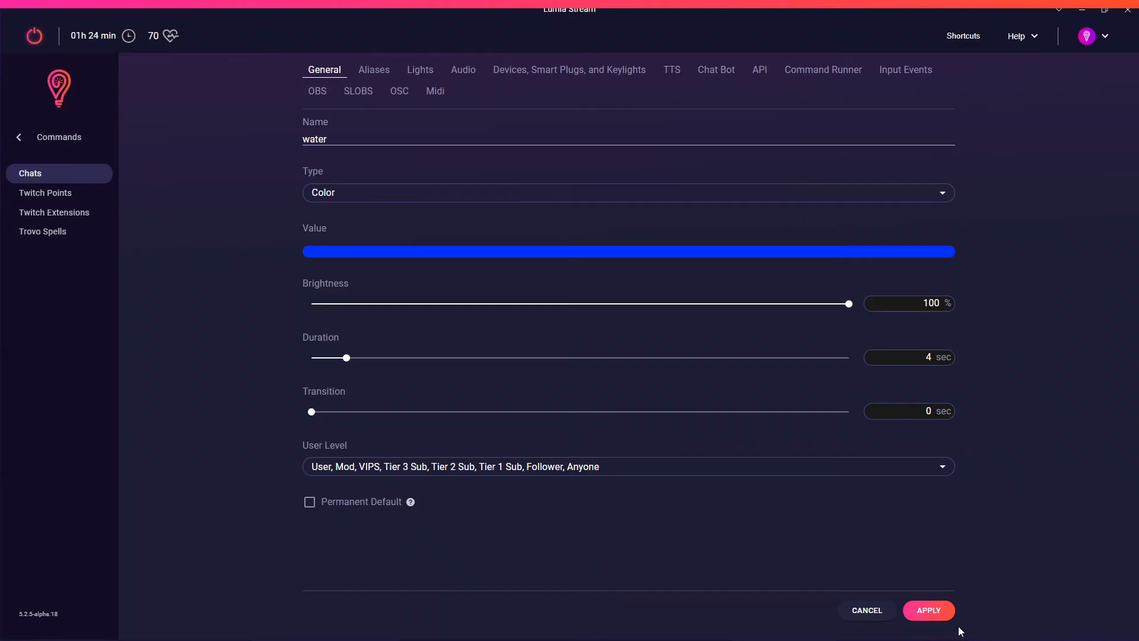
left_click(928, 610)
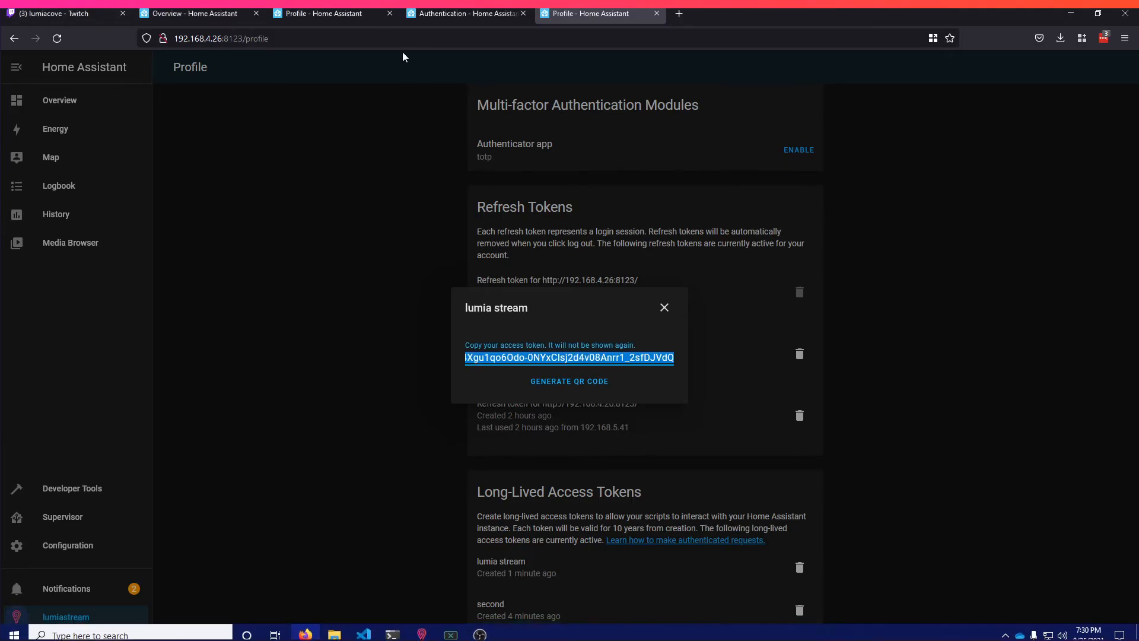
Switch to Firefox to create the 'lumia stream' Home Assistant access token
left_click(65, 13)
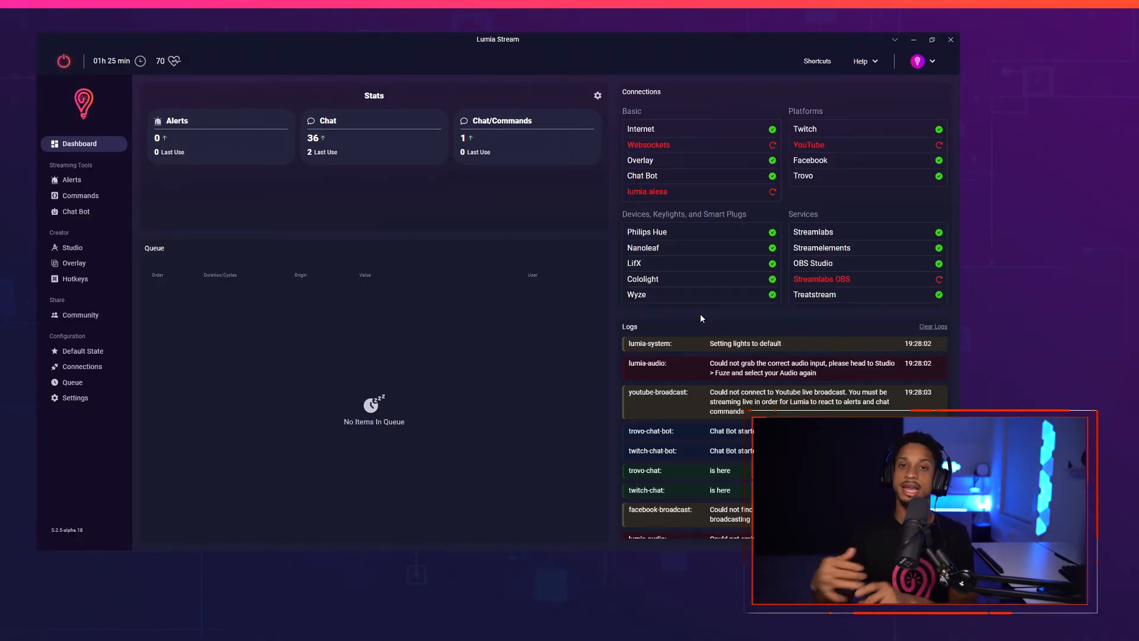
Enable the REST API under Advanced settings and refresh to apply the change
left_click(76, 397)
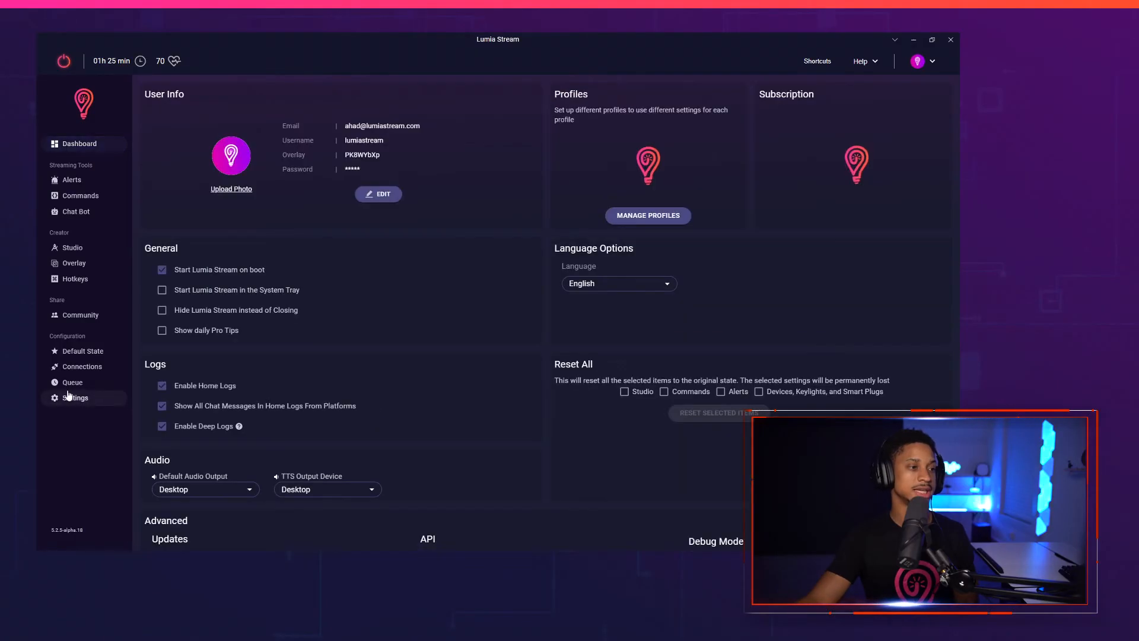
scroll("down", 3)
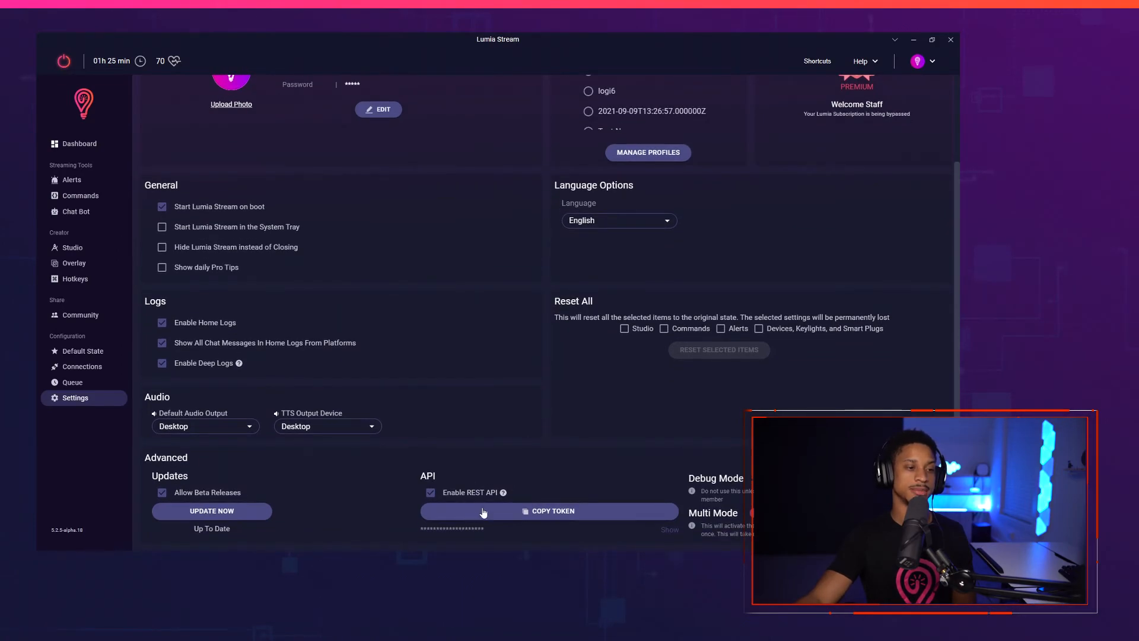
left_click(431, 492)
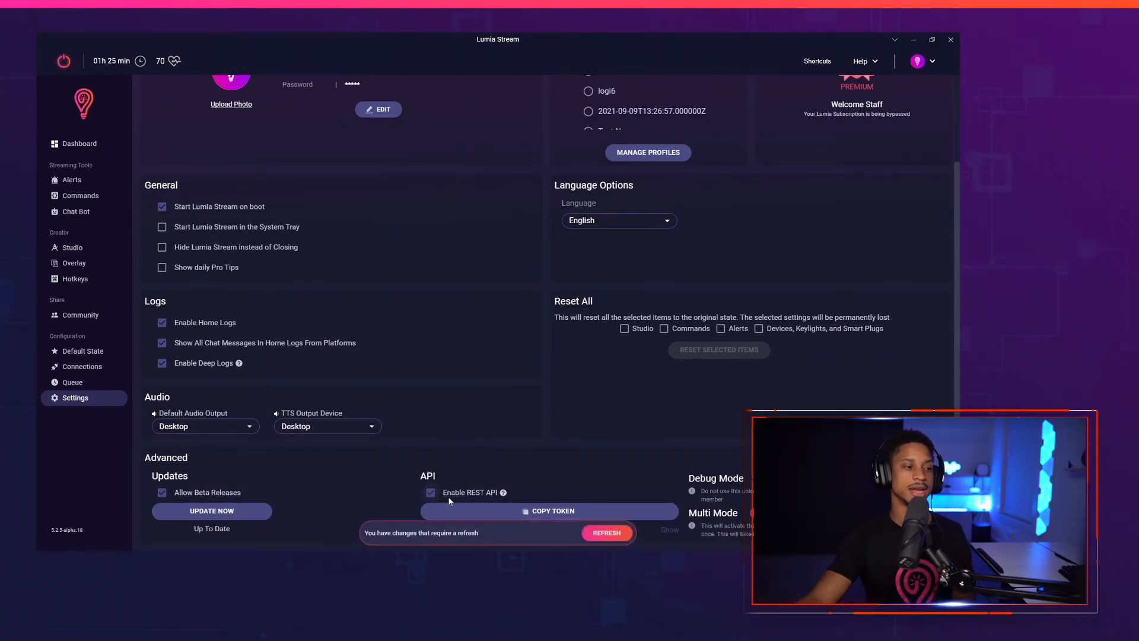
left_click(605, 533)
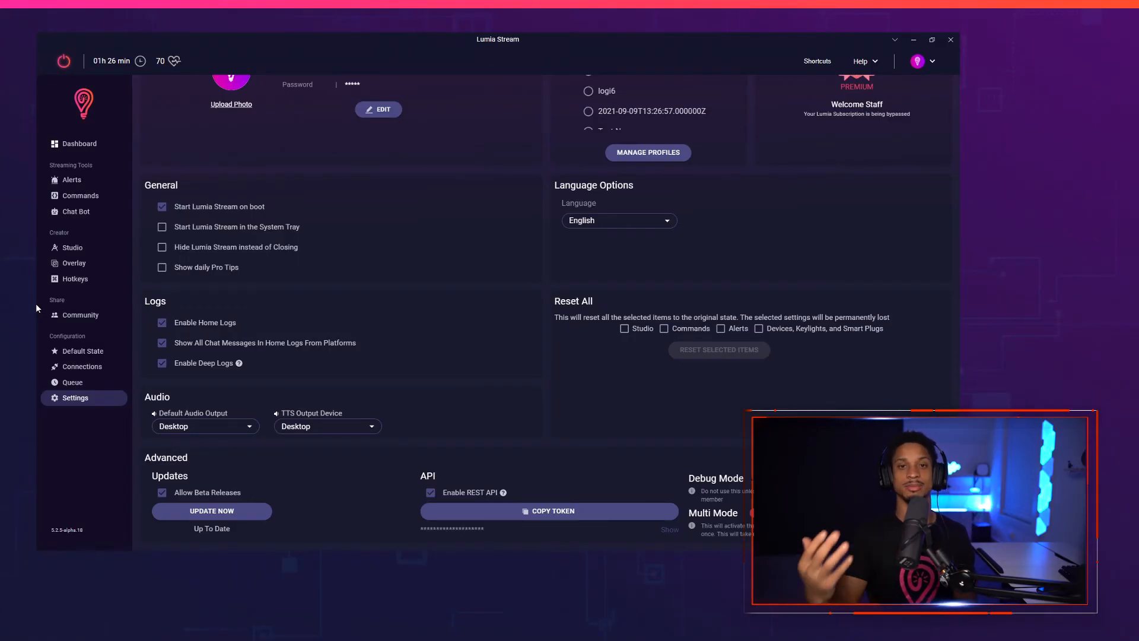